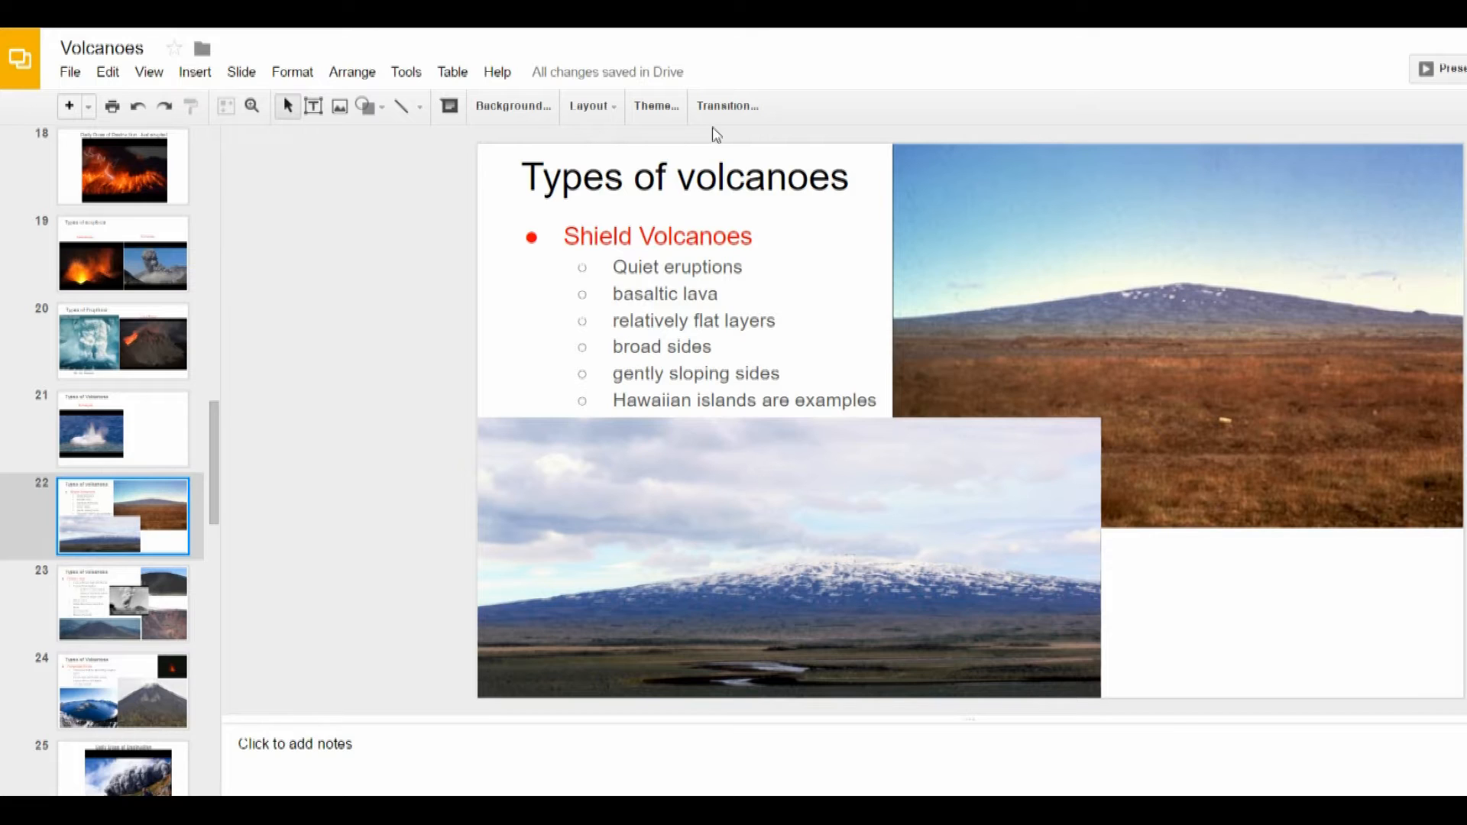
mouse_move(603, 165)
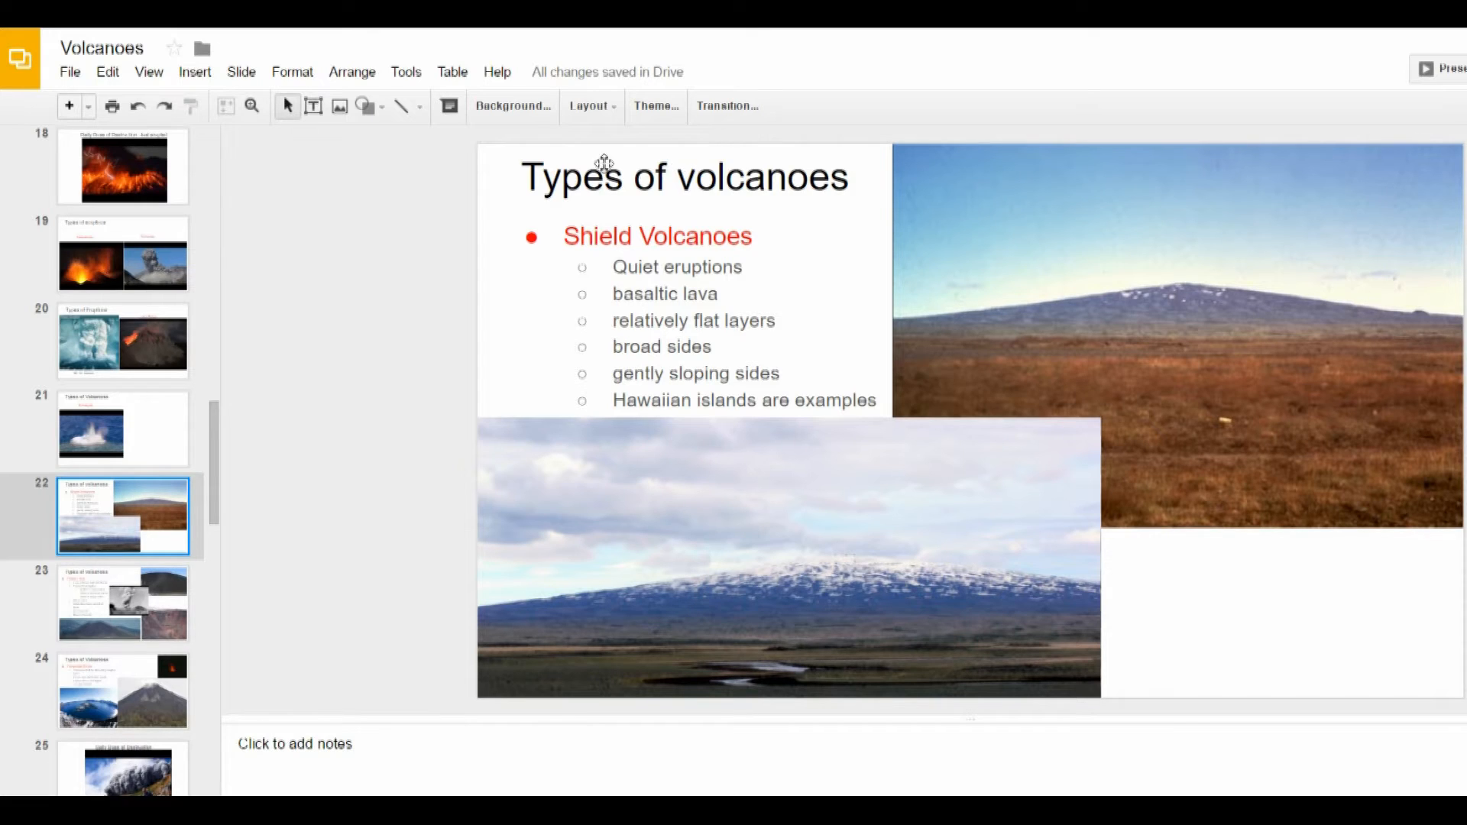
mouse_move(1169, 401)
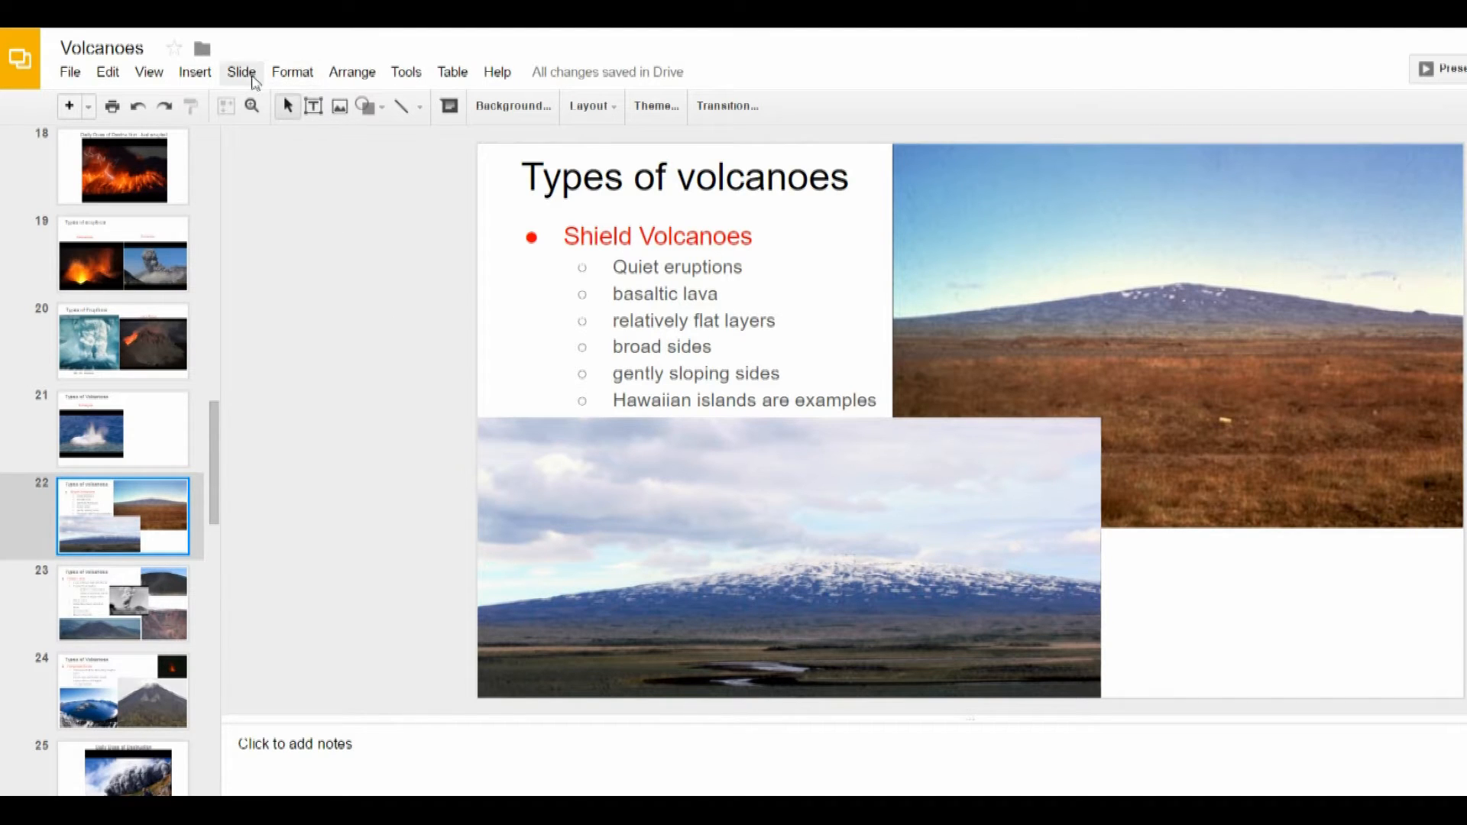
Insert a text box across the right photo's top reading 'Shield Volcano in Idaho'.
left_click(196, 72)
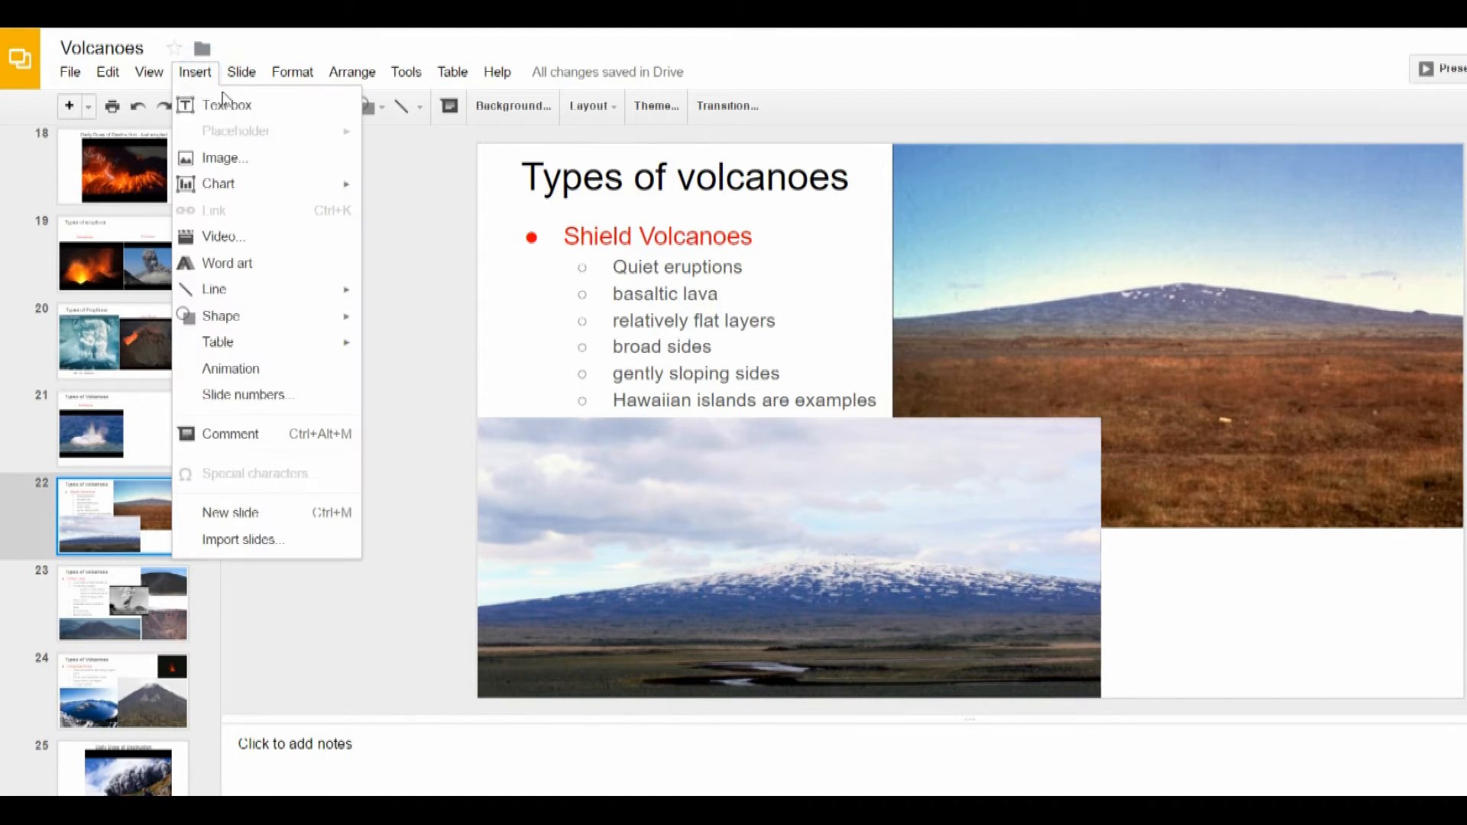
mouse_move(272, 365)
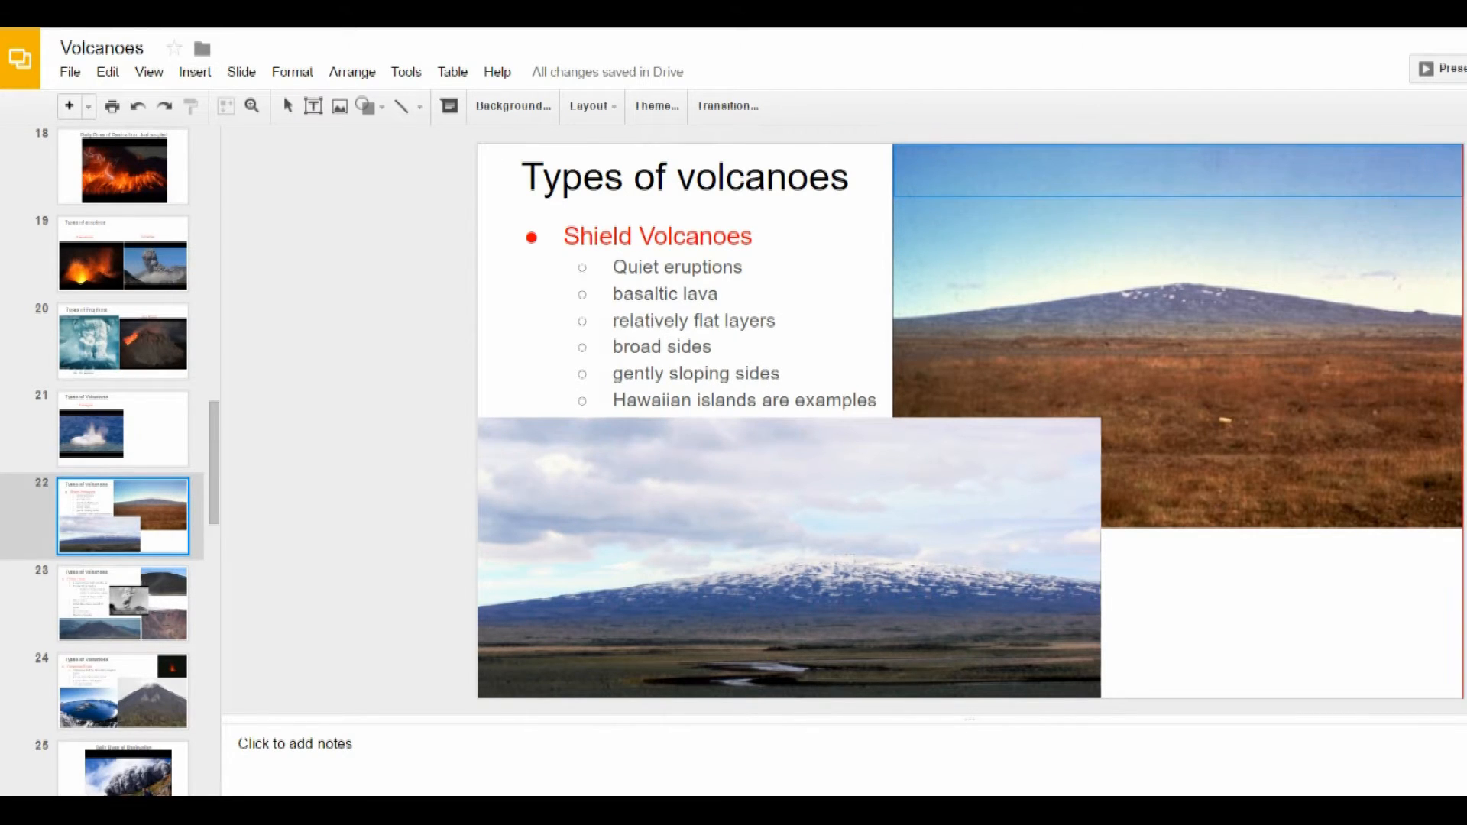
left_click(1146, 189)
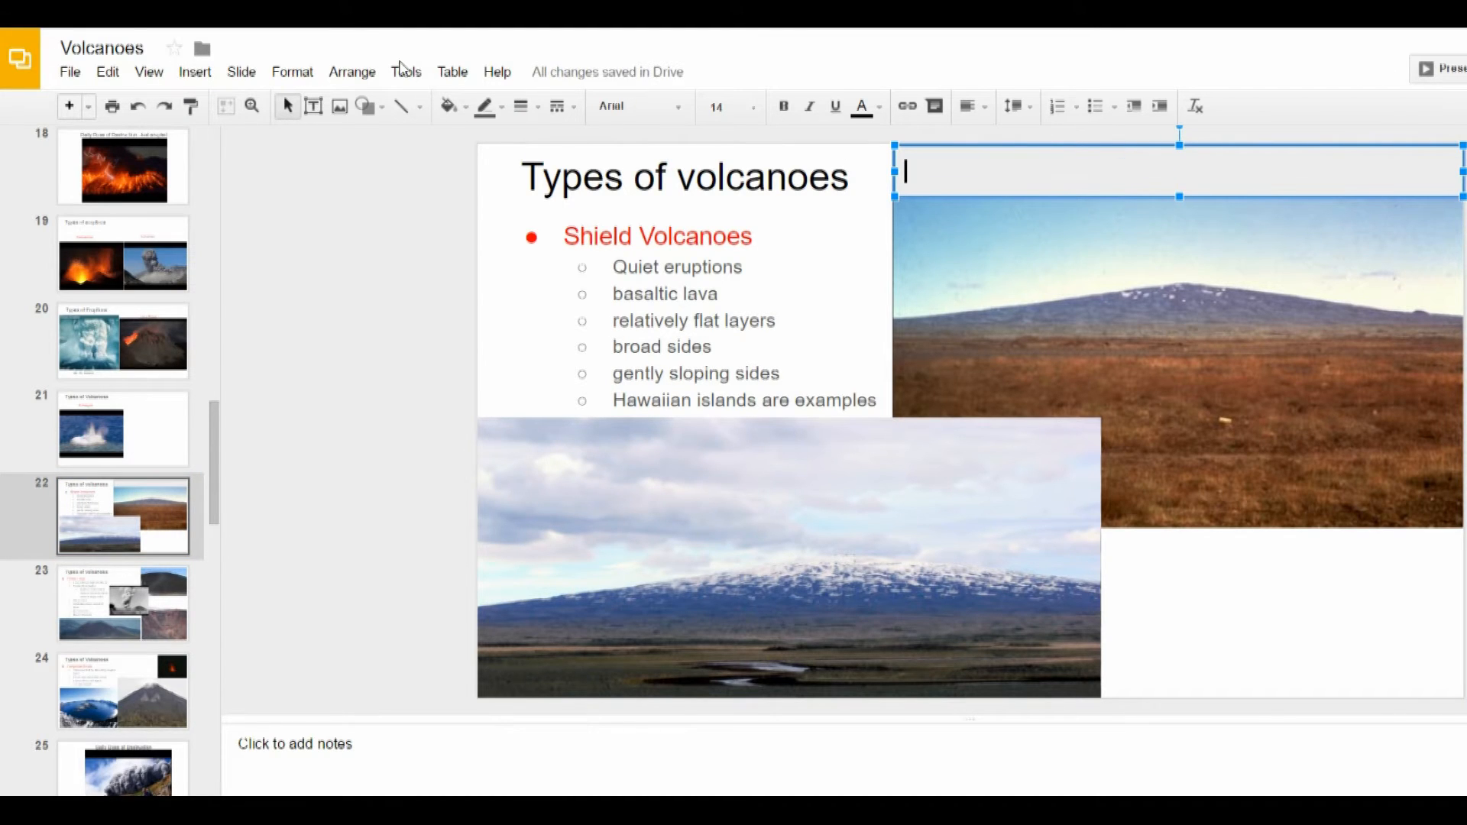
type("s")
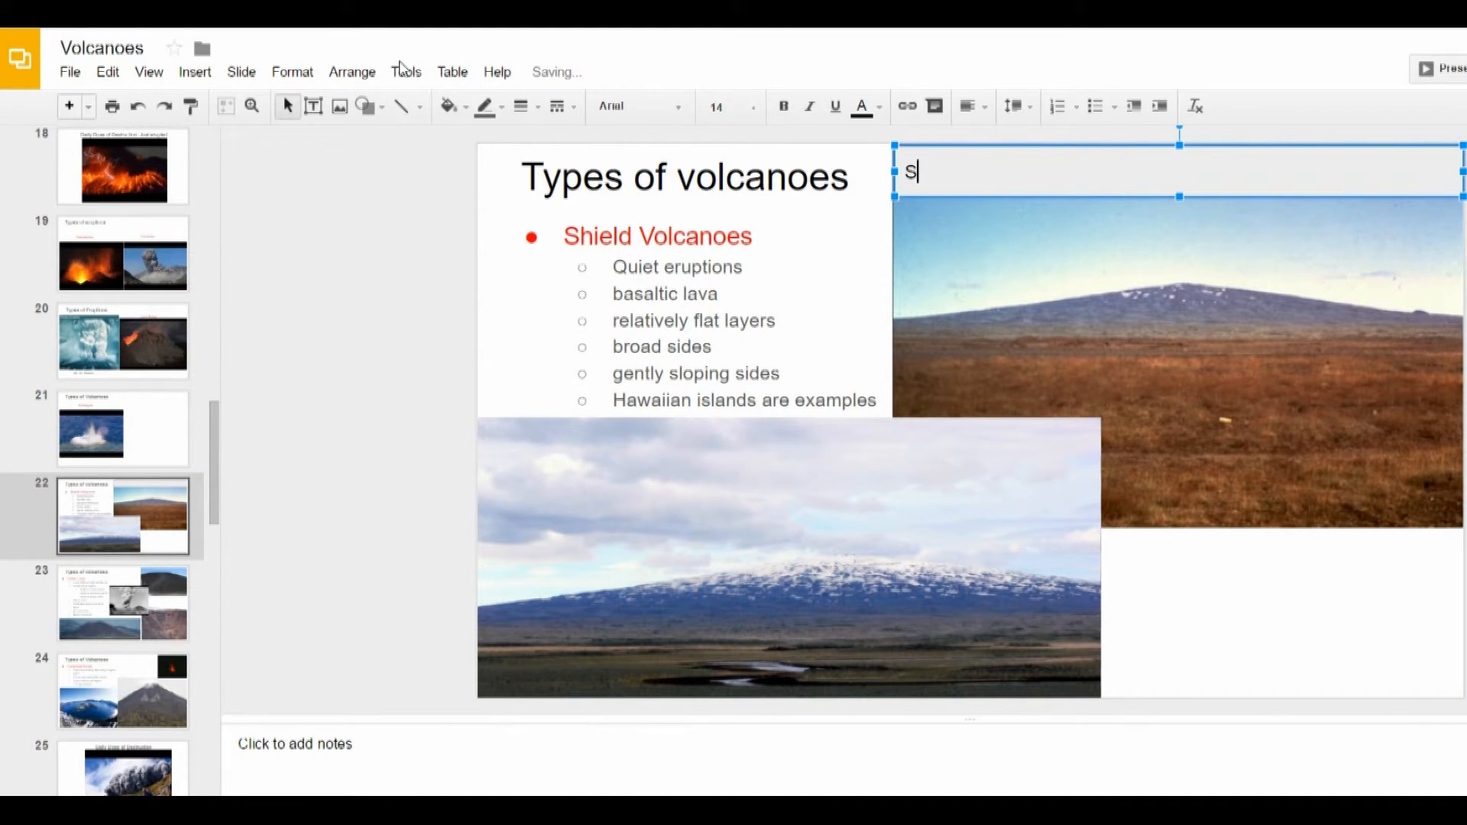
type("hield Volcano in")
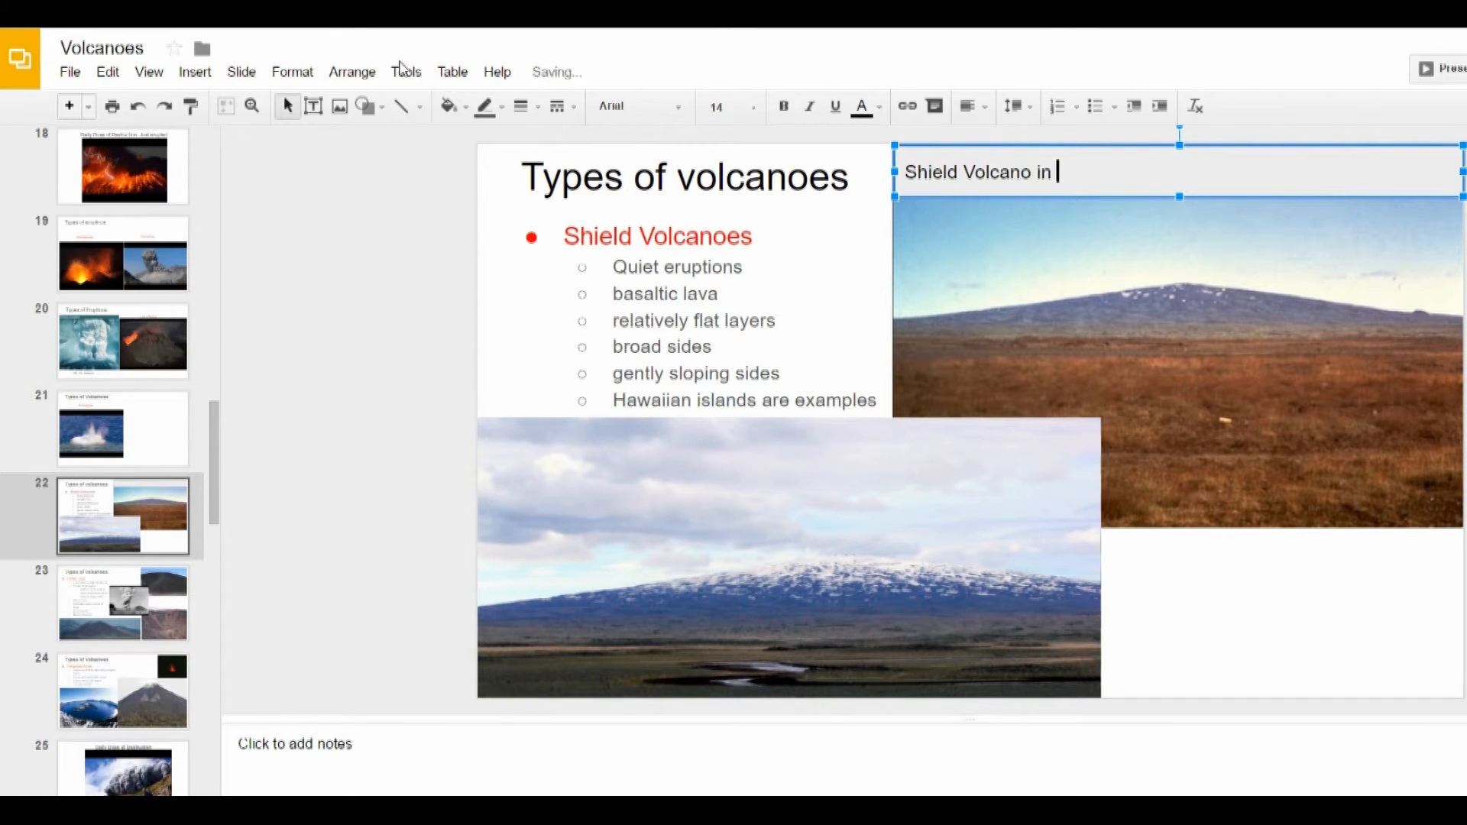
type("Ida")
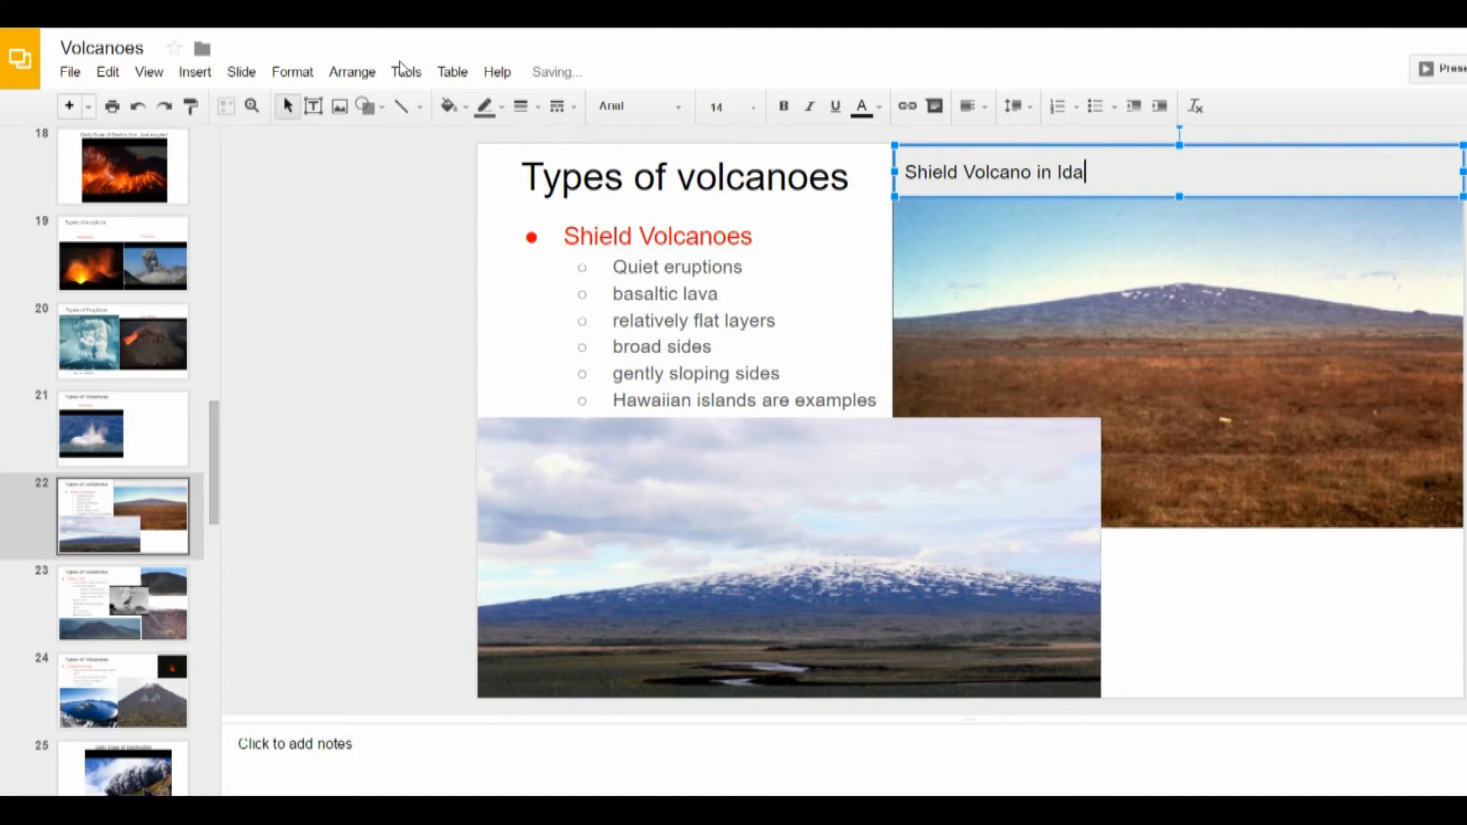
type("ho")
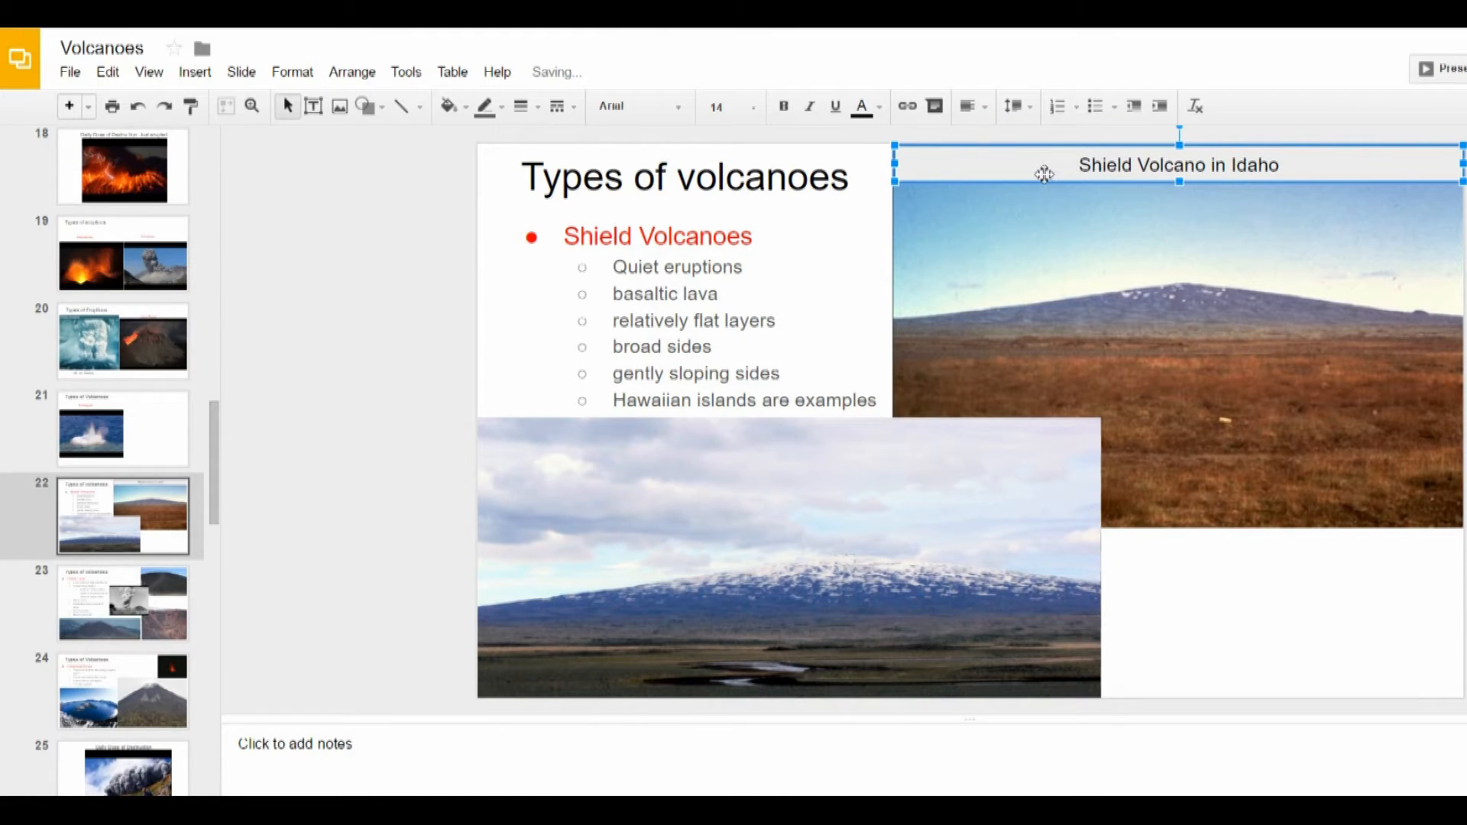
Fill the Idaho caption box with a custom partly transparent blue and make its text white.
right_click(1042, 171)
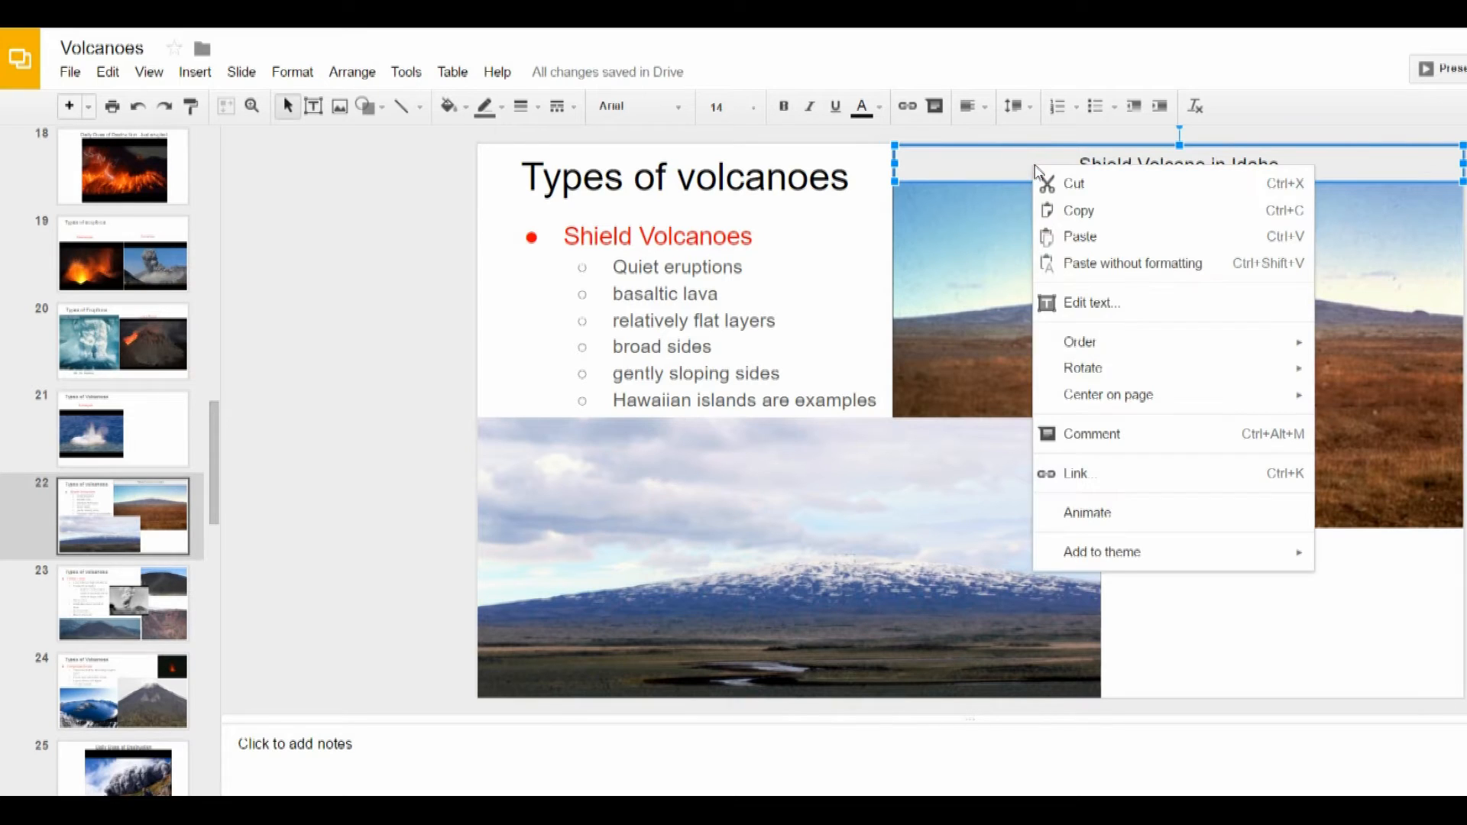
mouse_move(1082, 366)
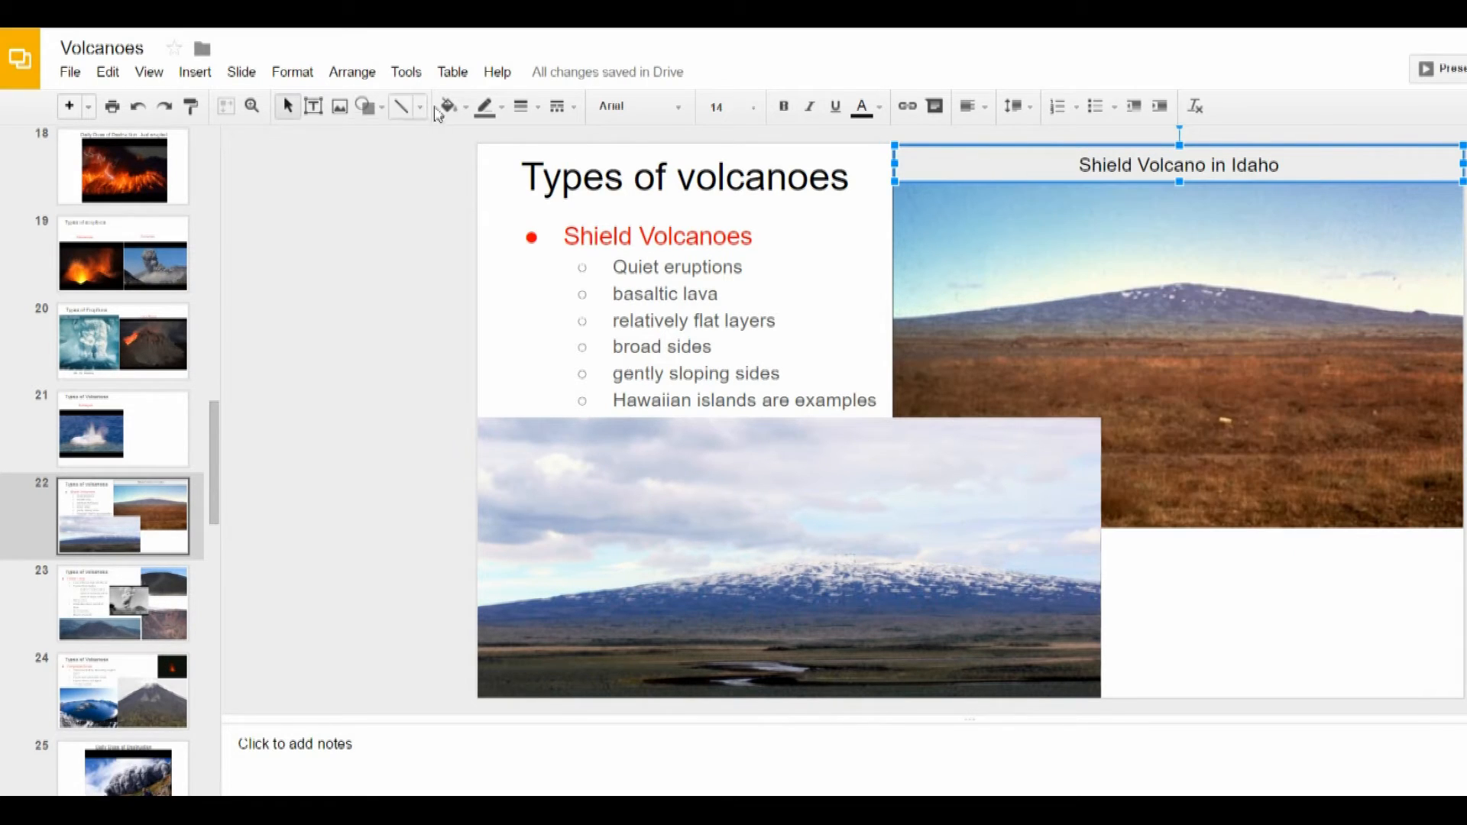
left_click(463, 105)
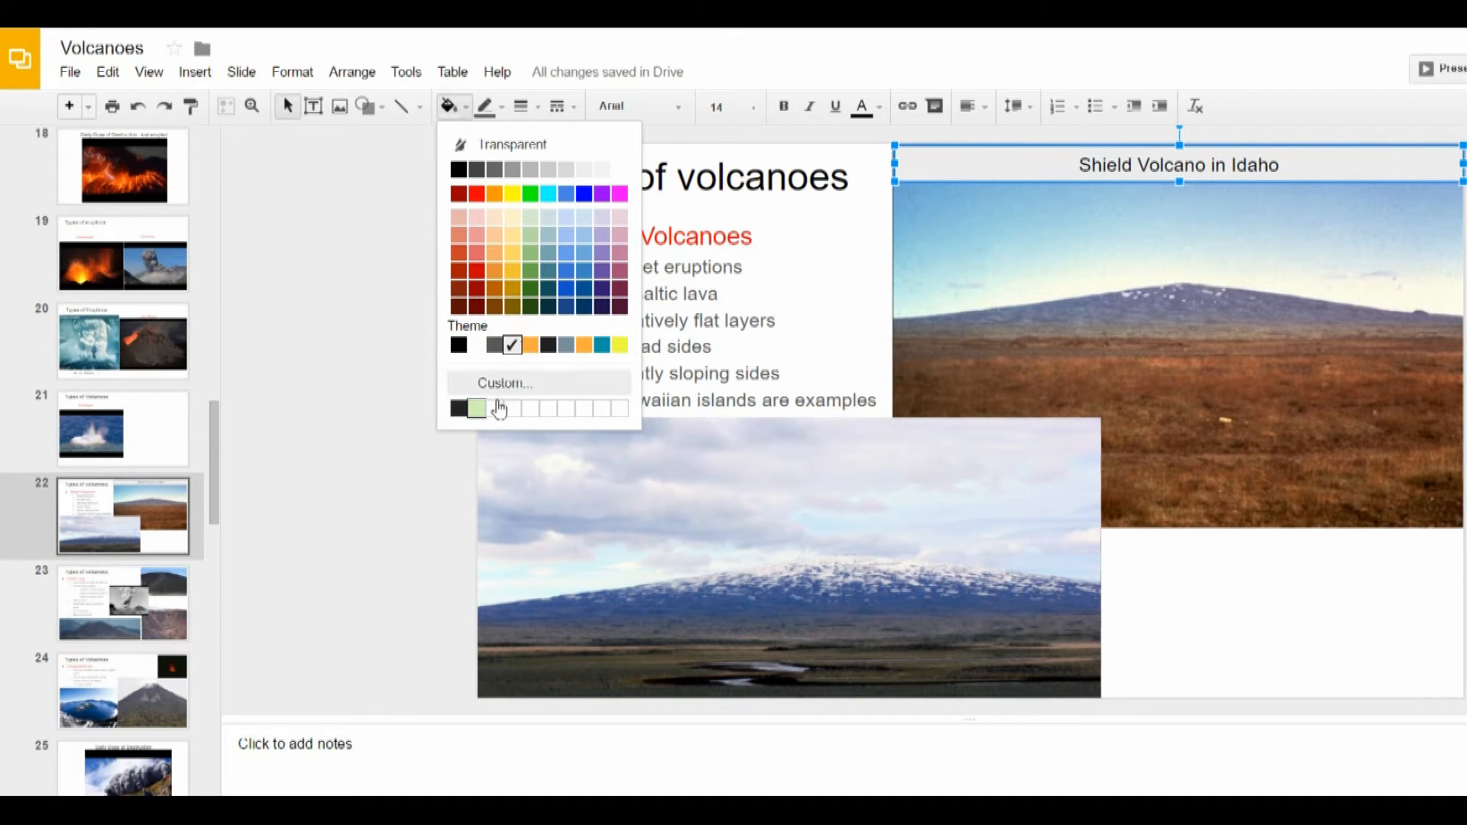
left_click(504, 382)
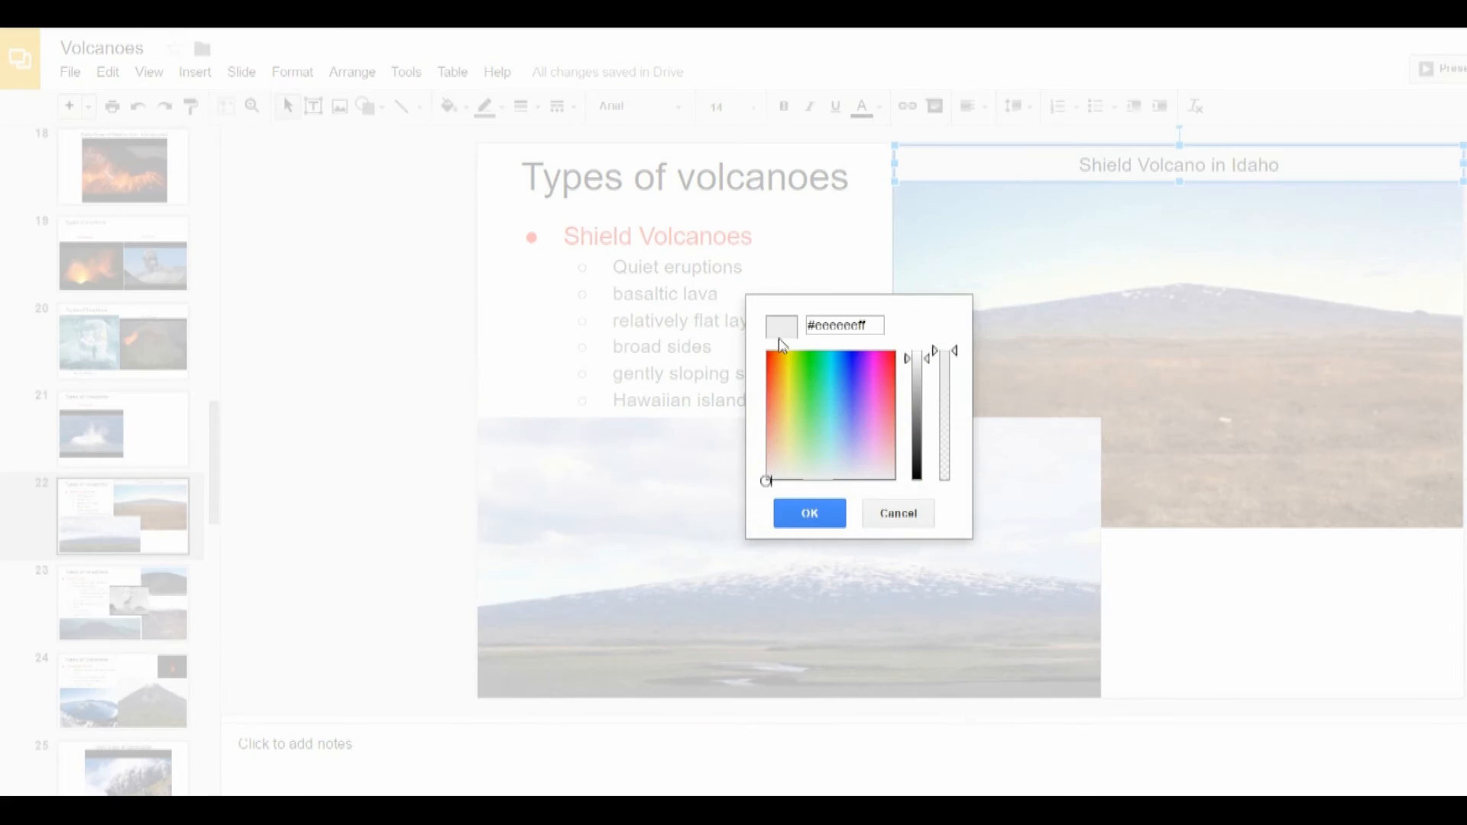
left_click(831, 397)
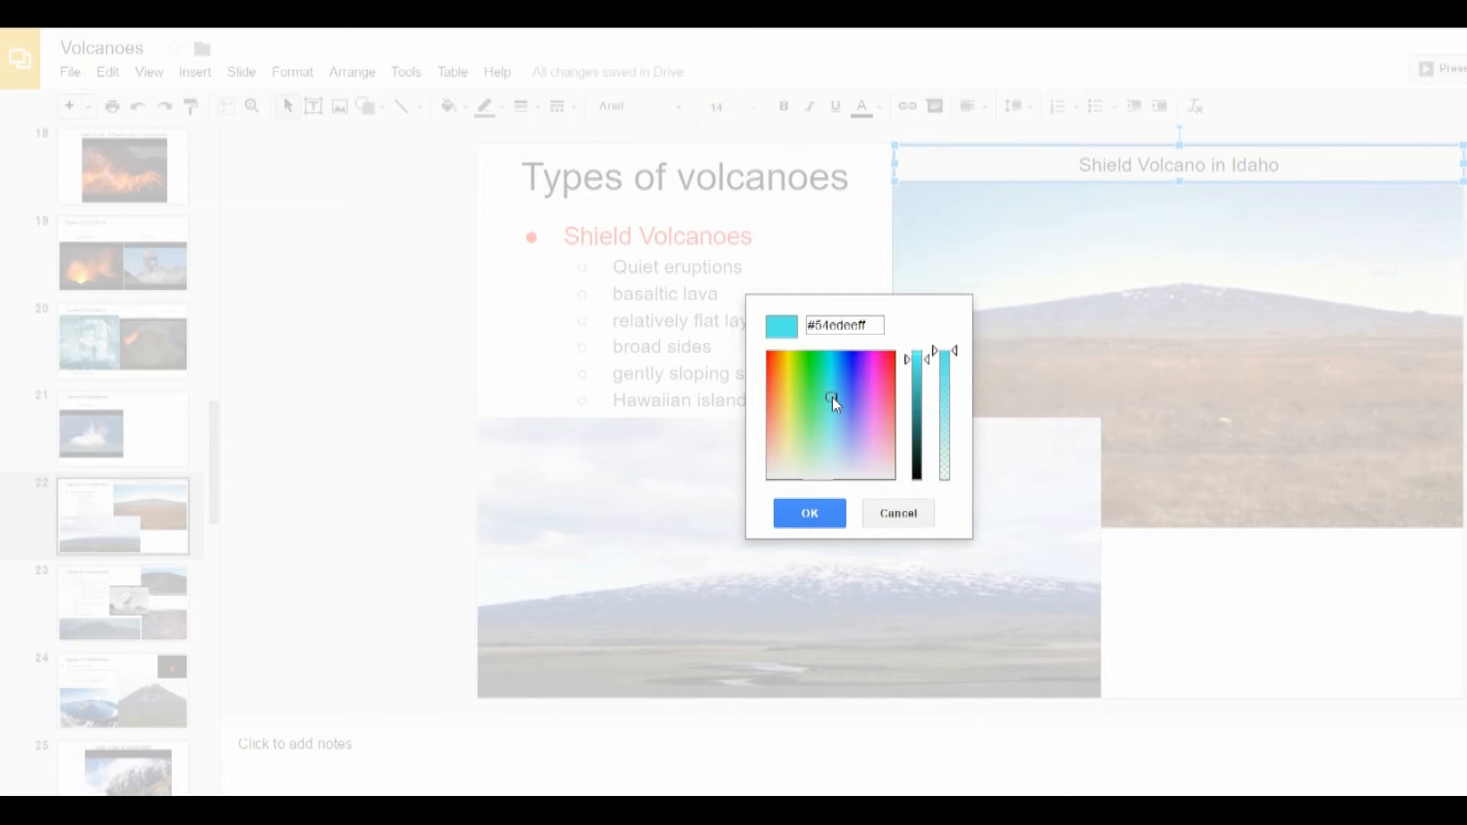
left_click(856, 401)
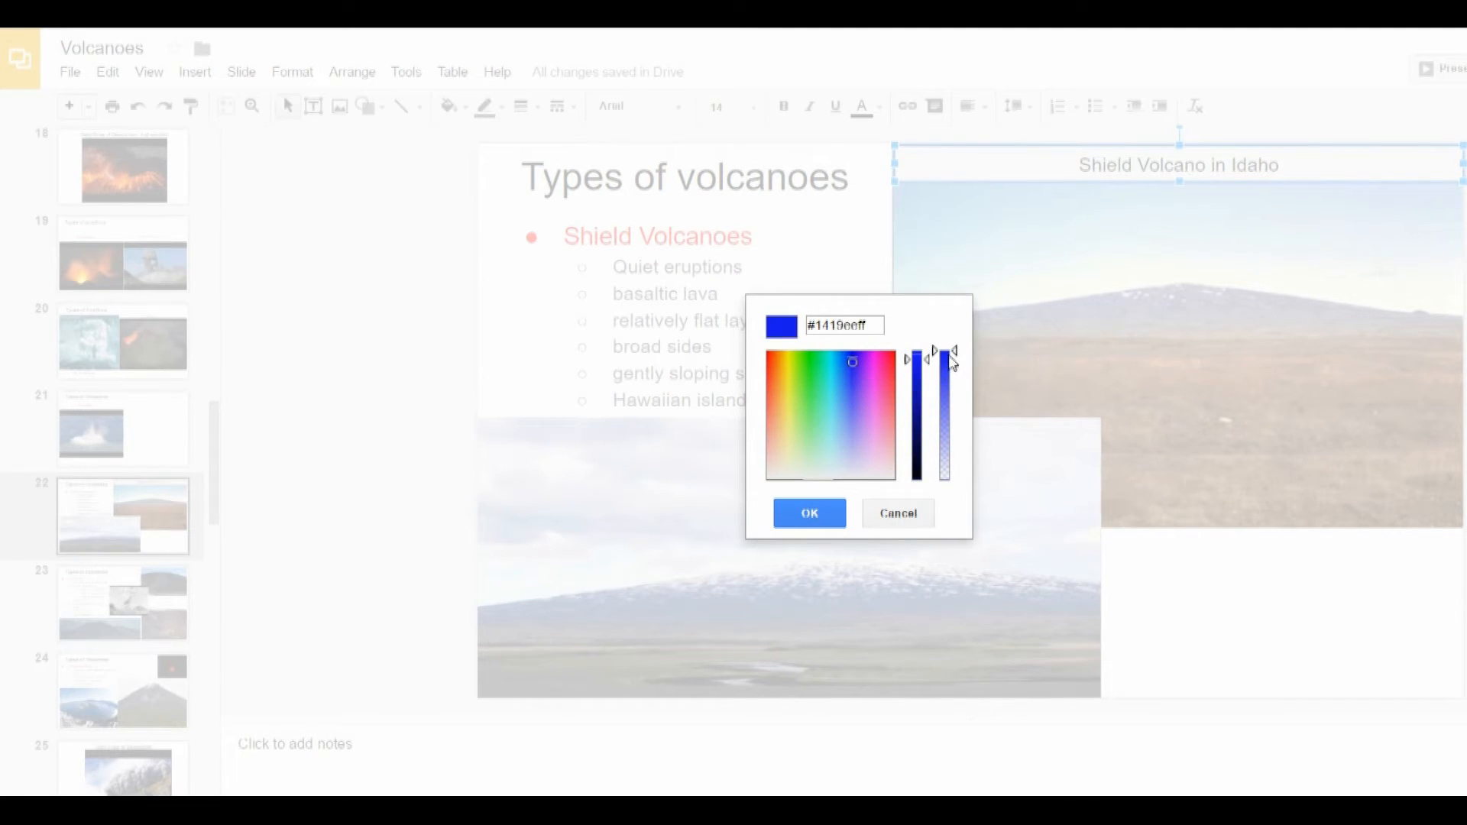
left_click_drag(945, 361, 944, 441)
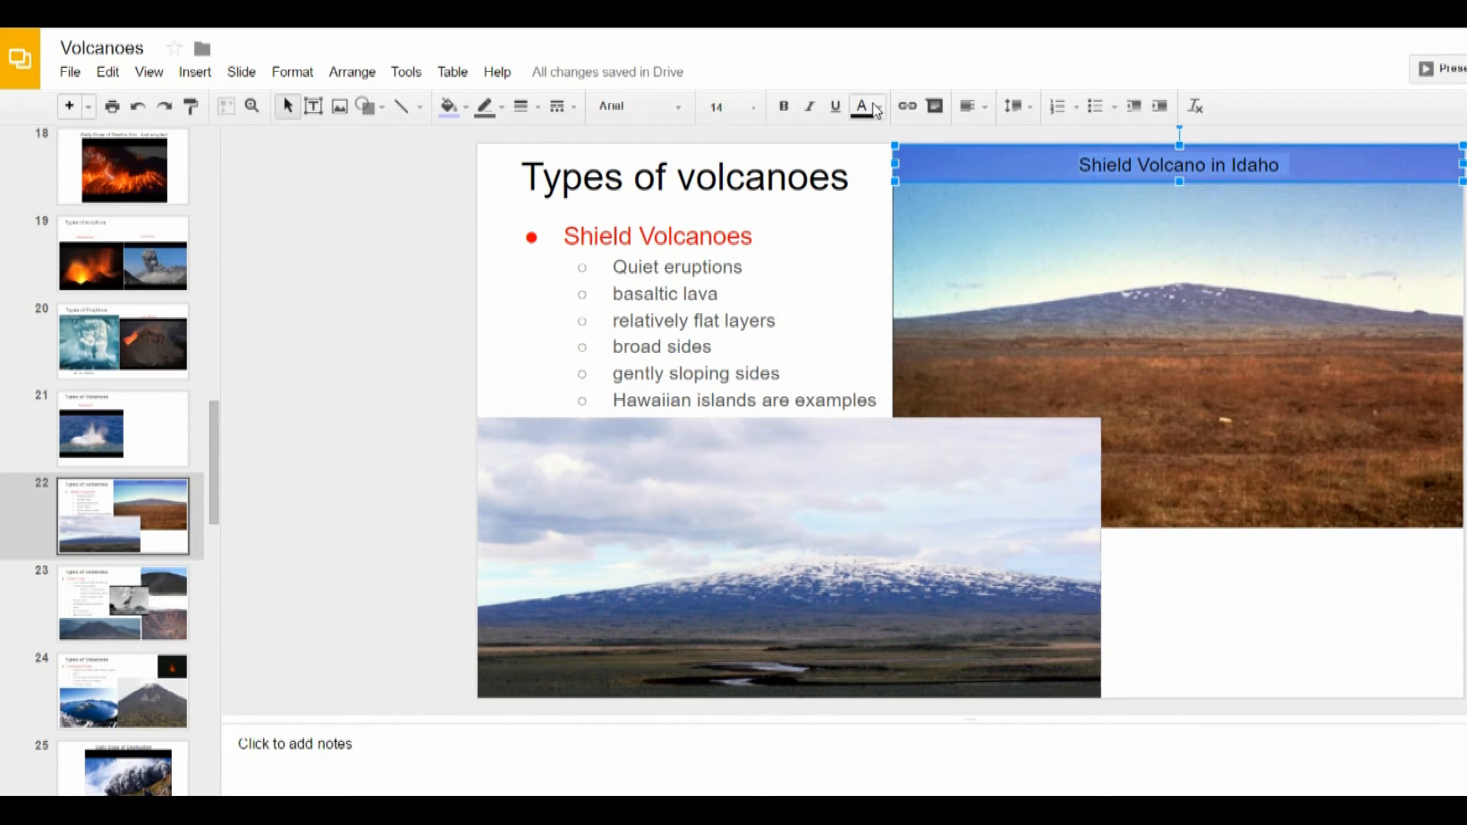
left_click(862, 106)
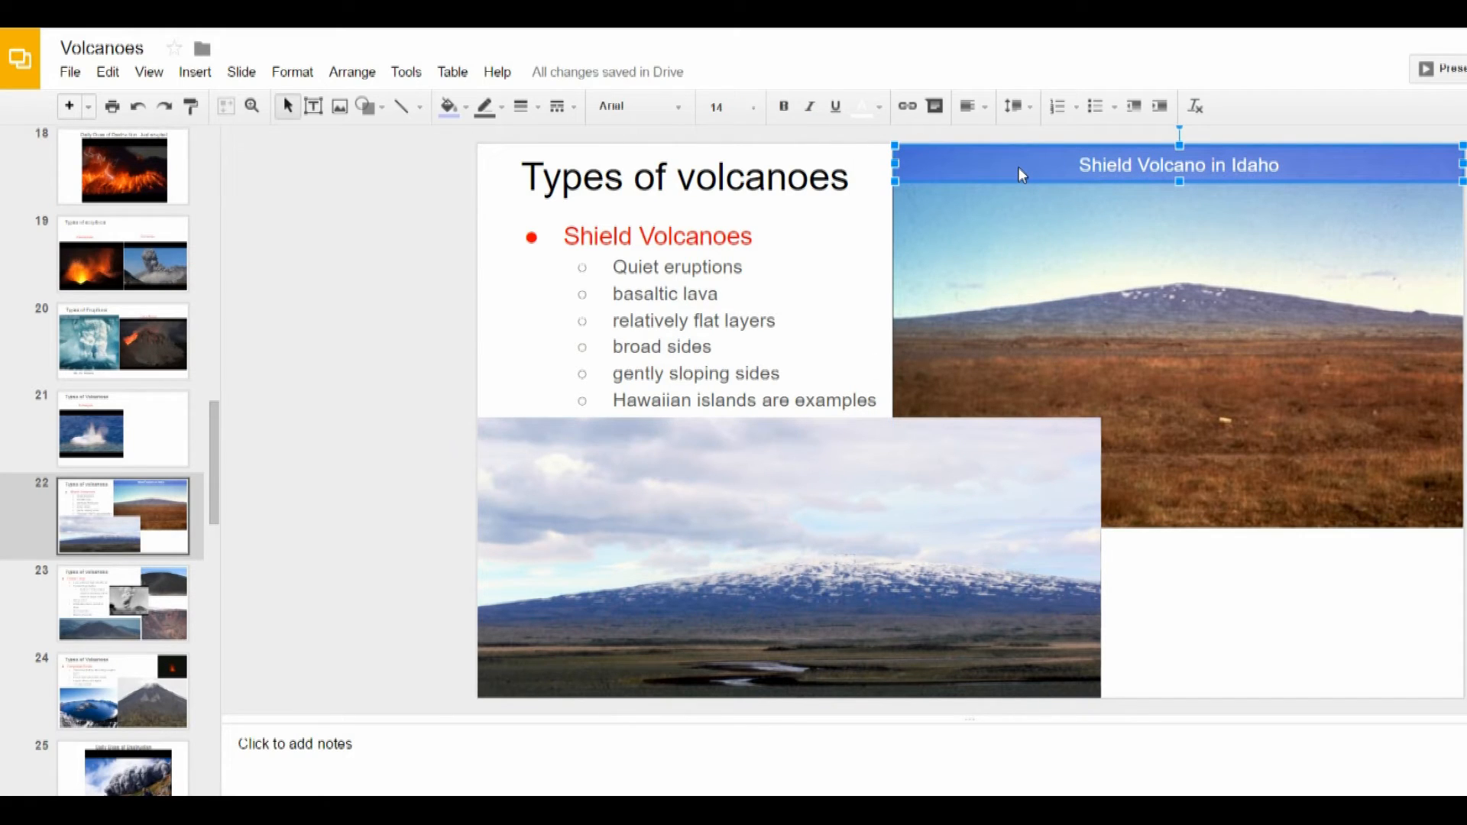
mouse_move(1088, 229)
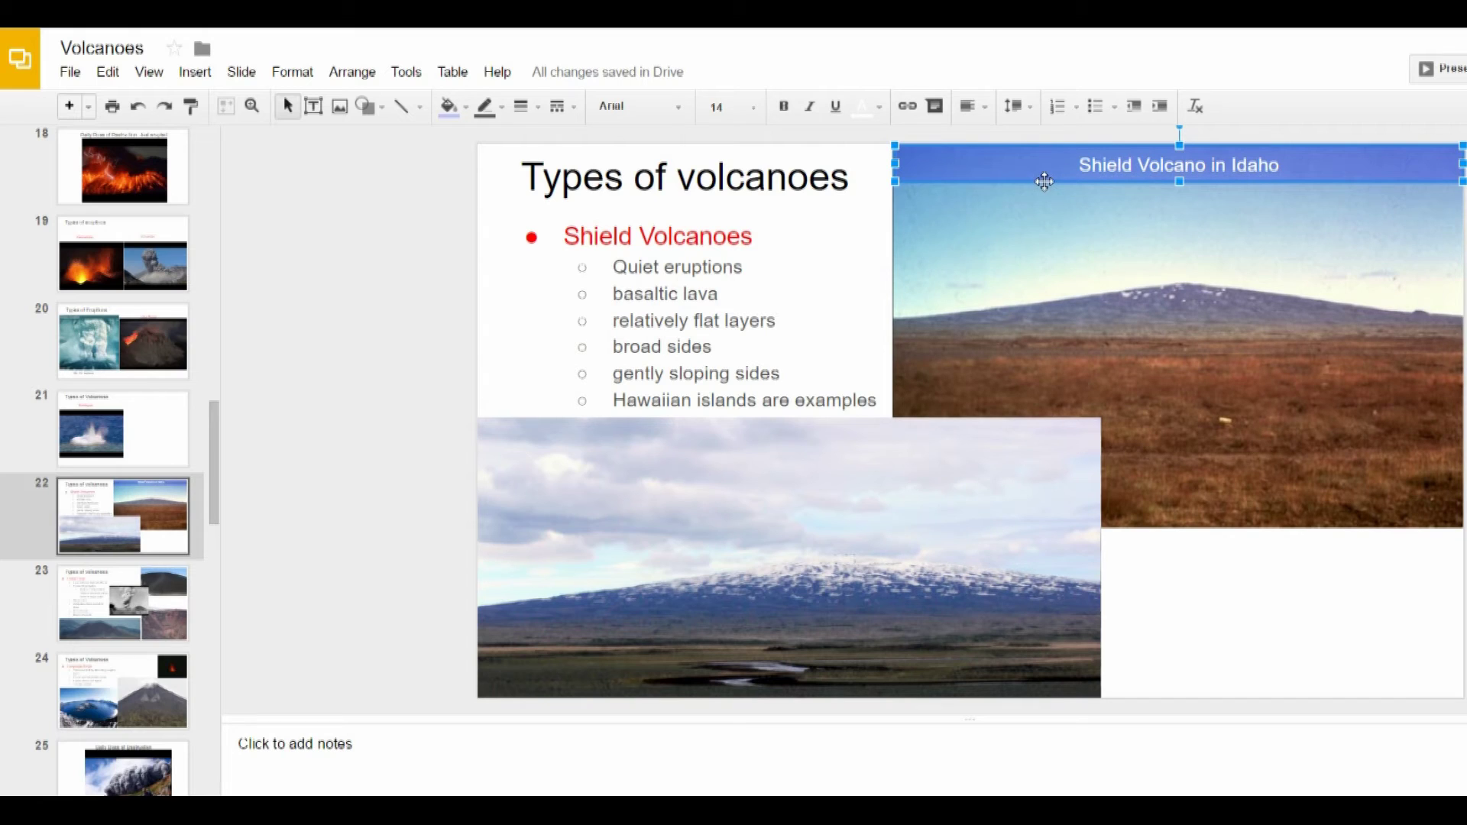
mouse_move(1087, 243)
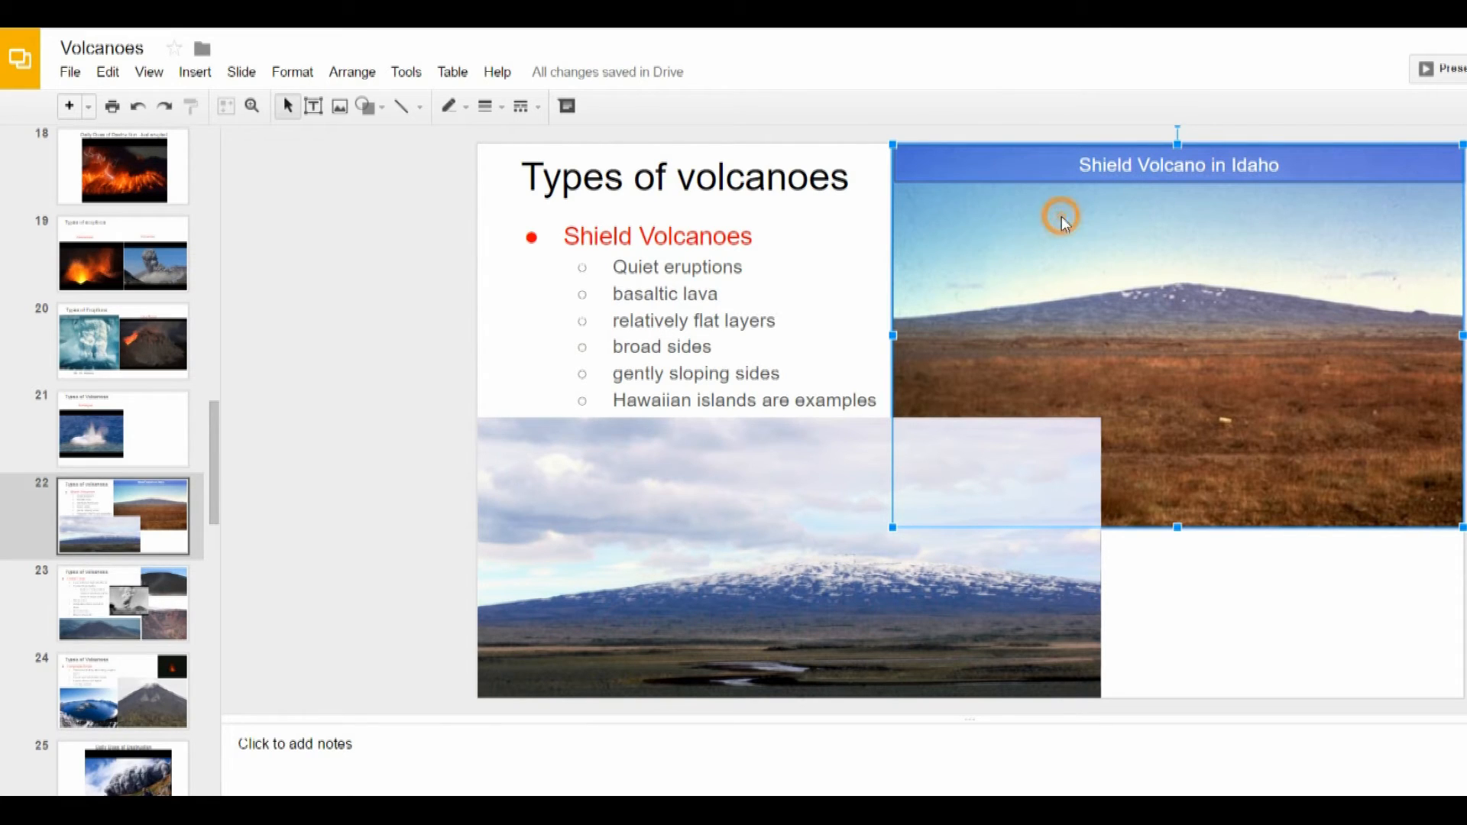
Group the Idaho photo with its caption, enlarge the group and move it to the top-right corner.
right_click(1064, 220)
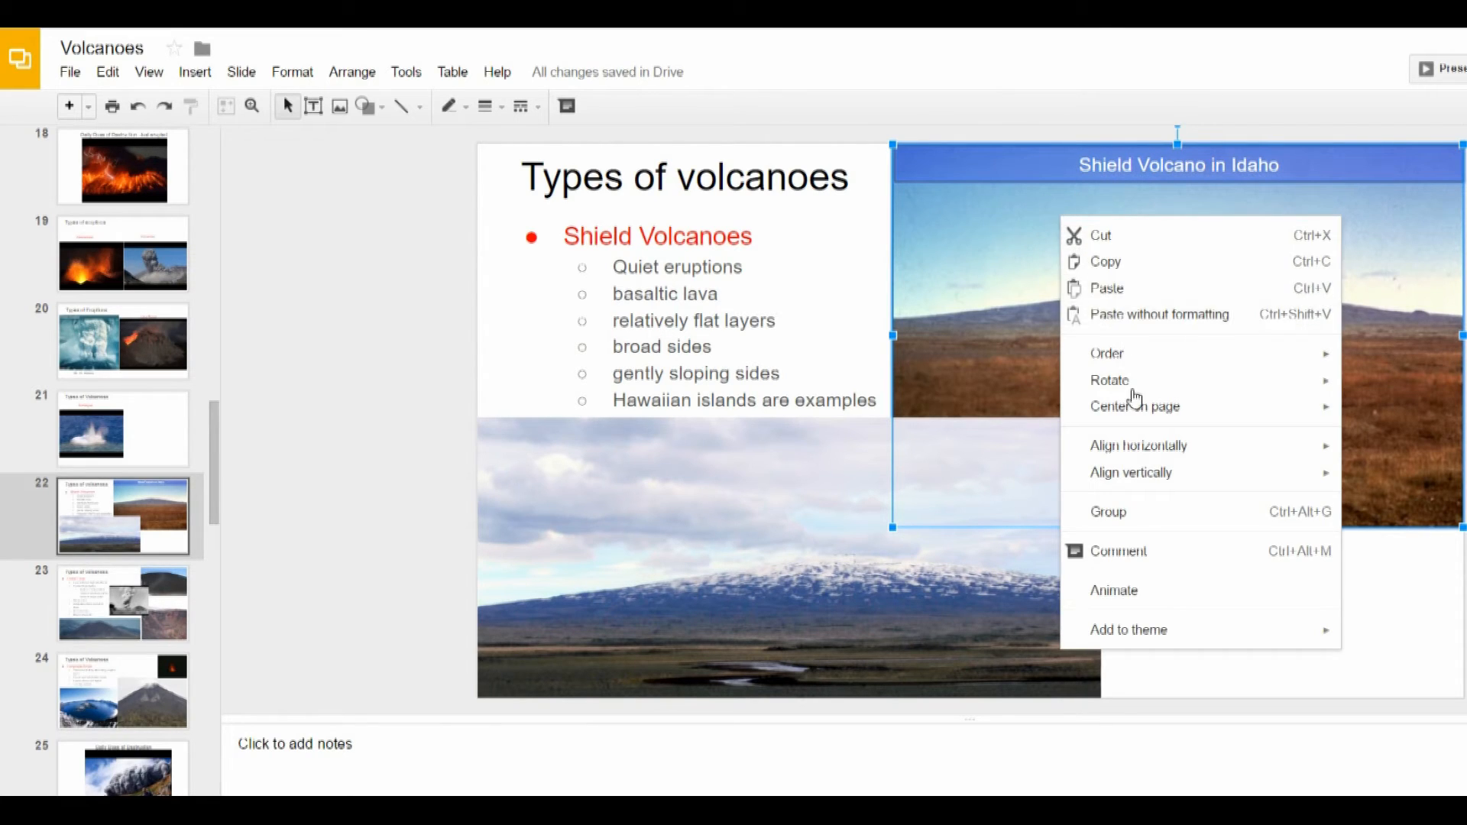
mouse_move(1158, 495)
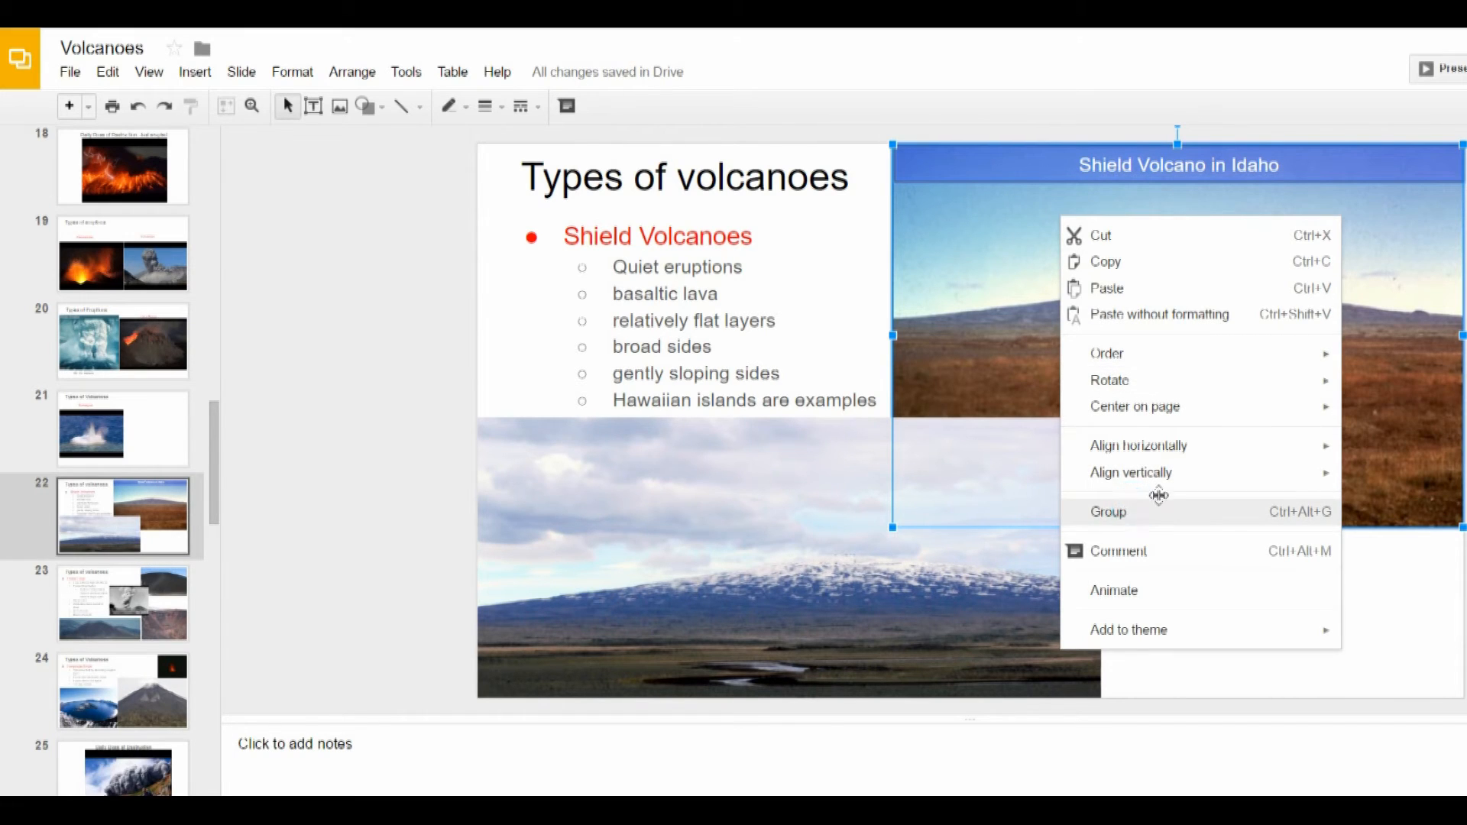
left_click(1108, 512)
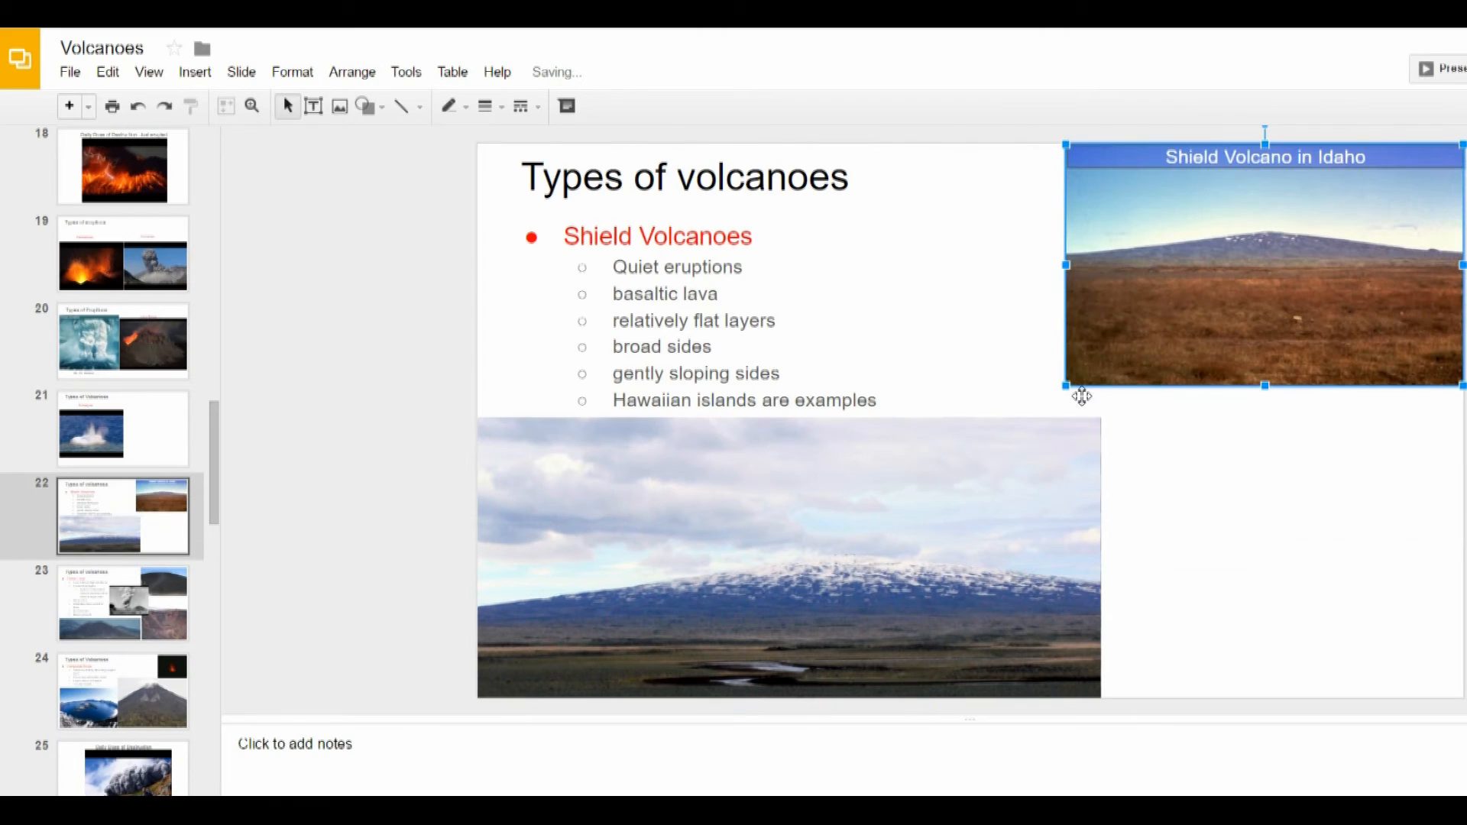
left_click_drag(1080, 395, 926, 478)
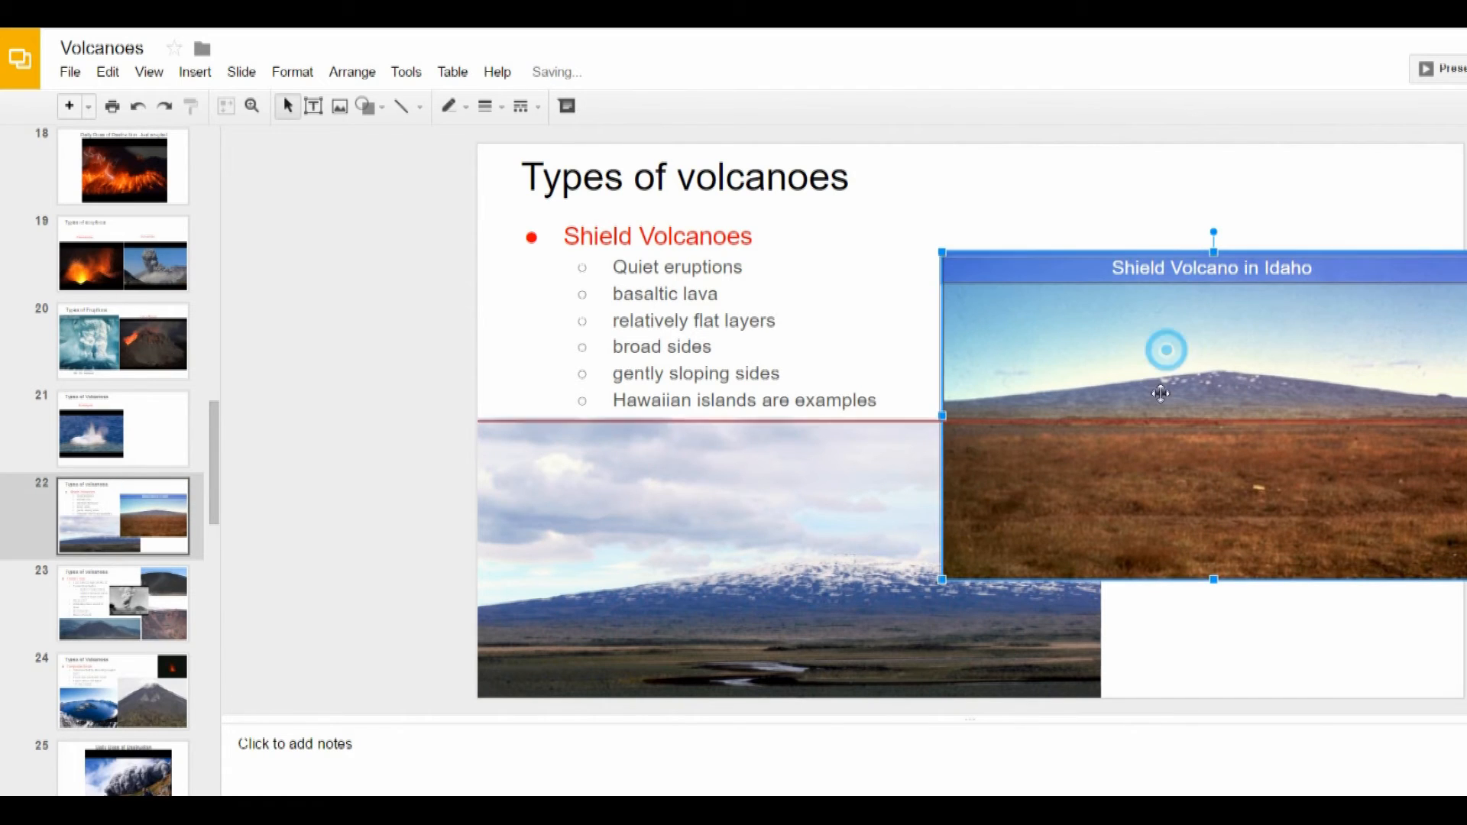
left_click_drag(1160, 392, 1160, 313)
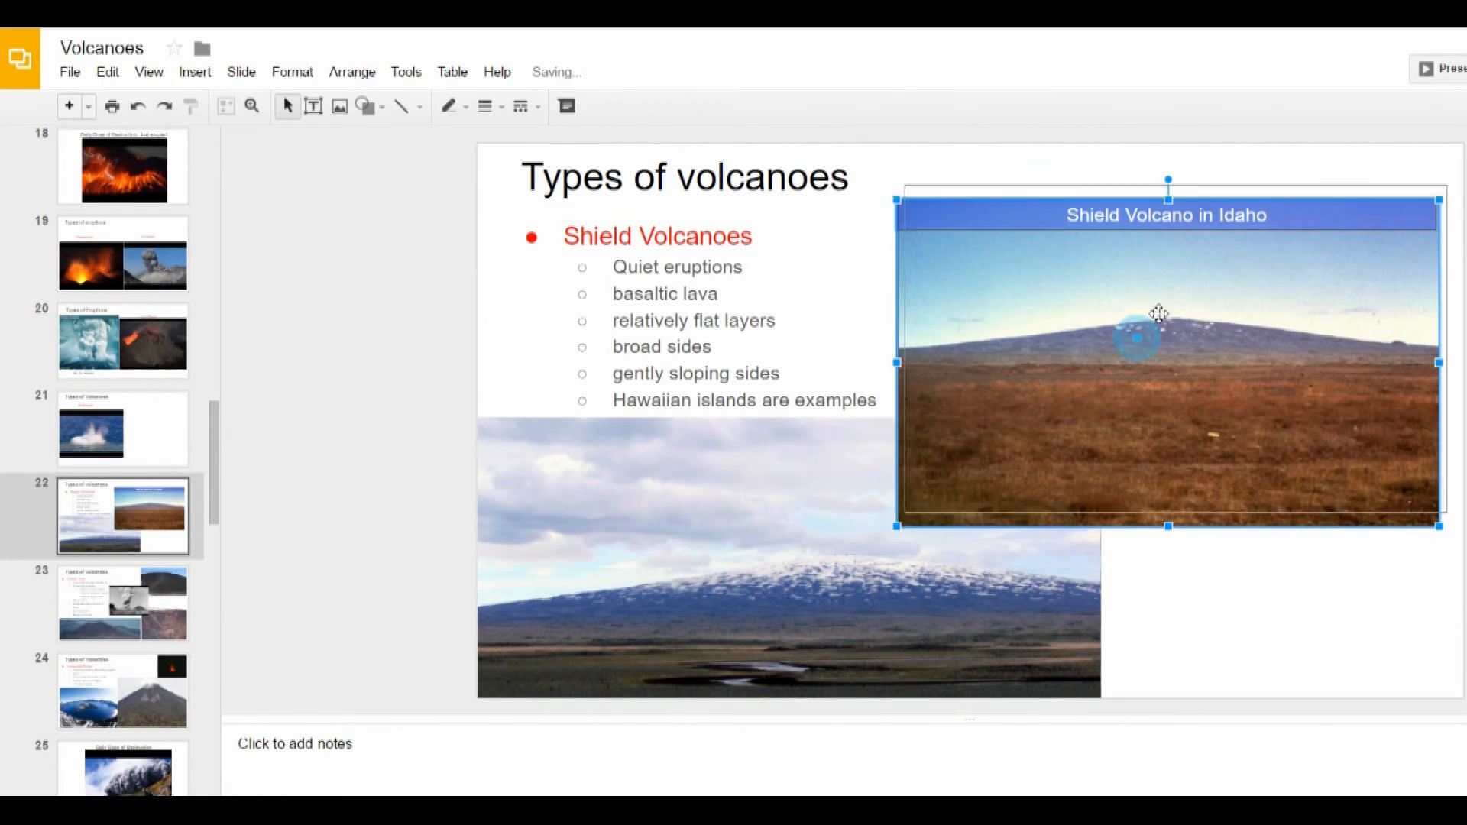
left_click_drag(1167, 315, 1174, 293)
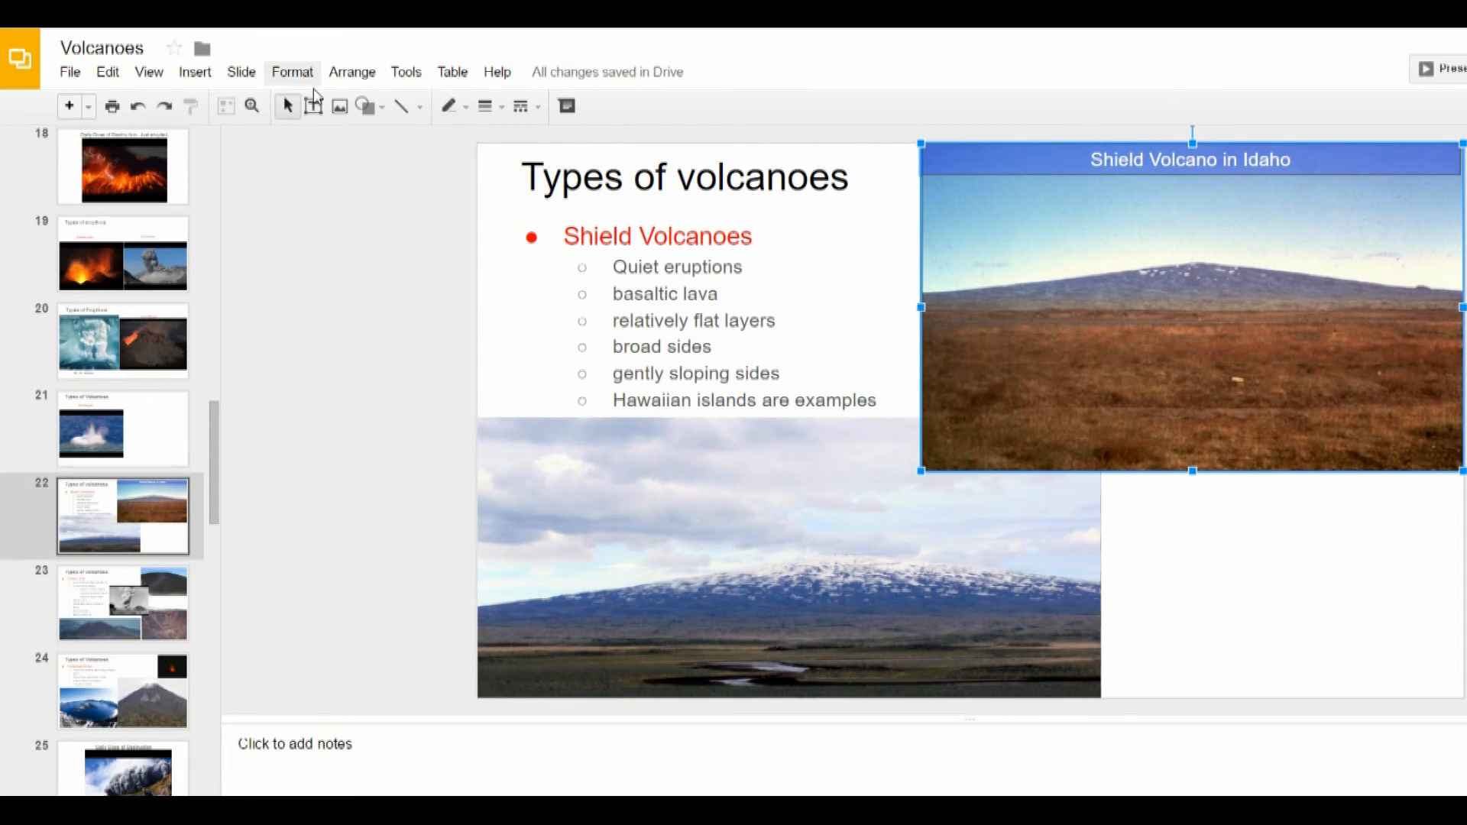
mouse_move(367, 107)
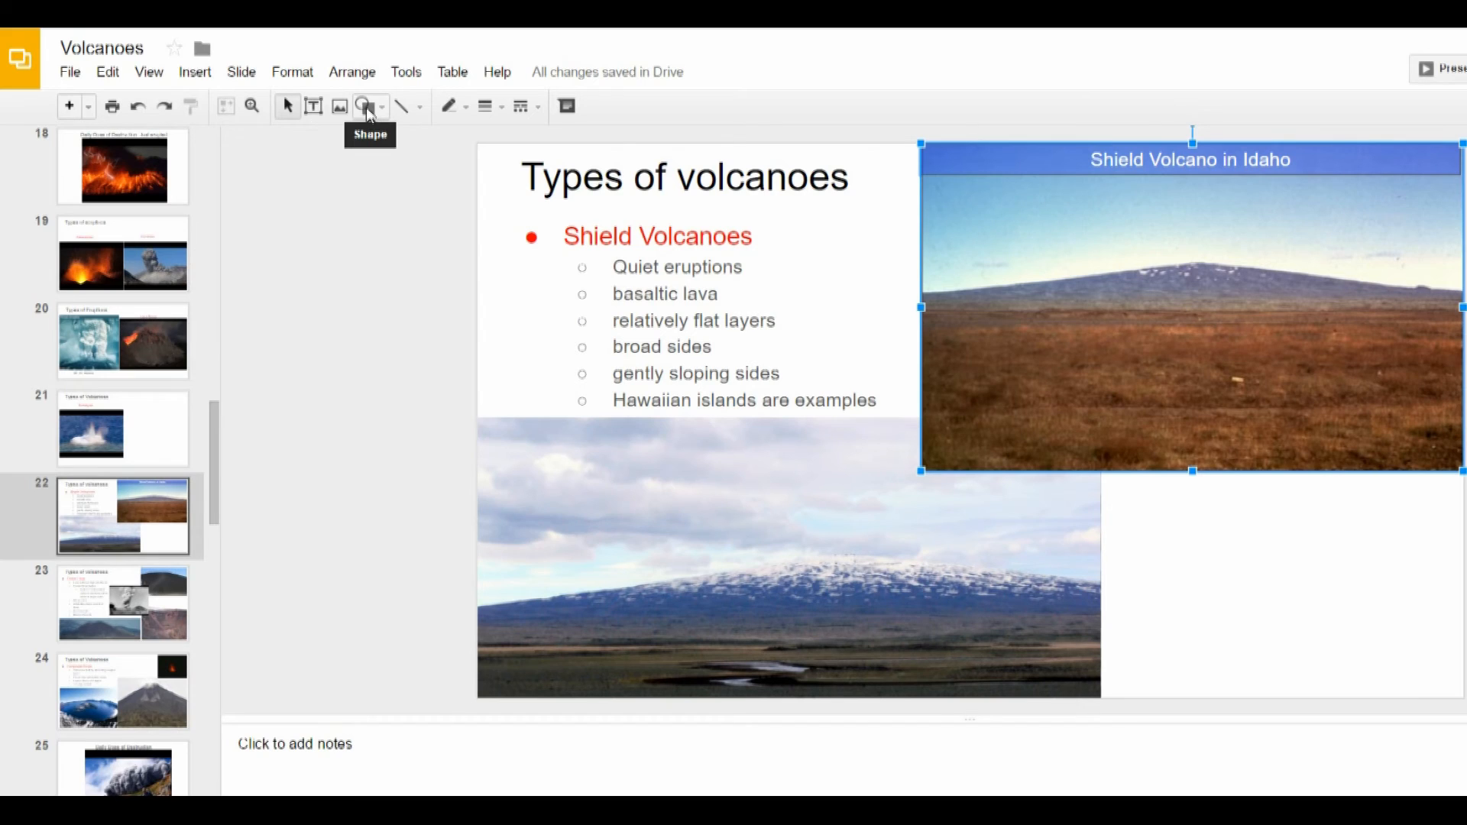
Draw a rectangle along the lower photo's bottom reading 'Shield Volcano in Hawaii', centre-aligned.
left_click(367, 105)
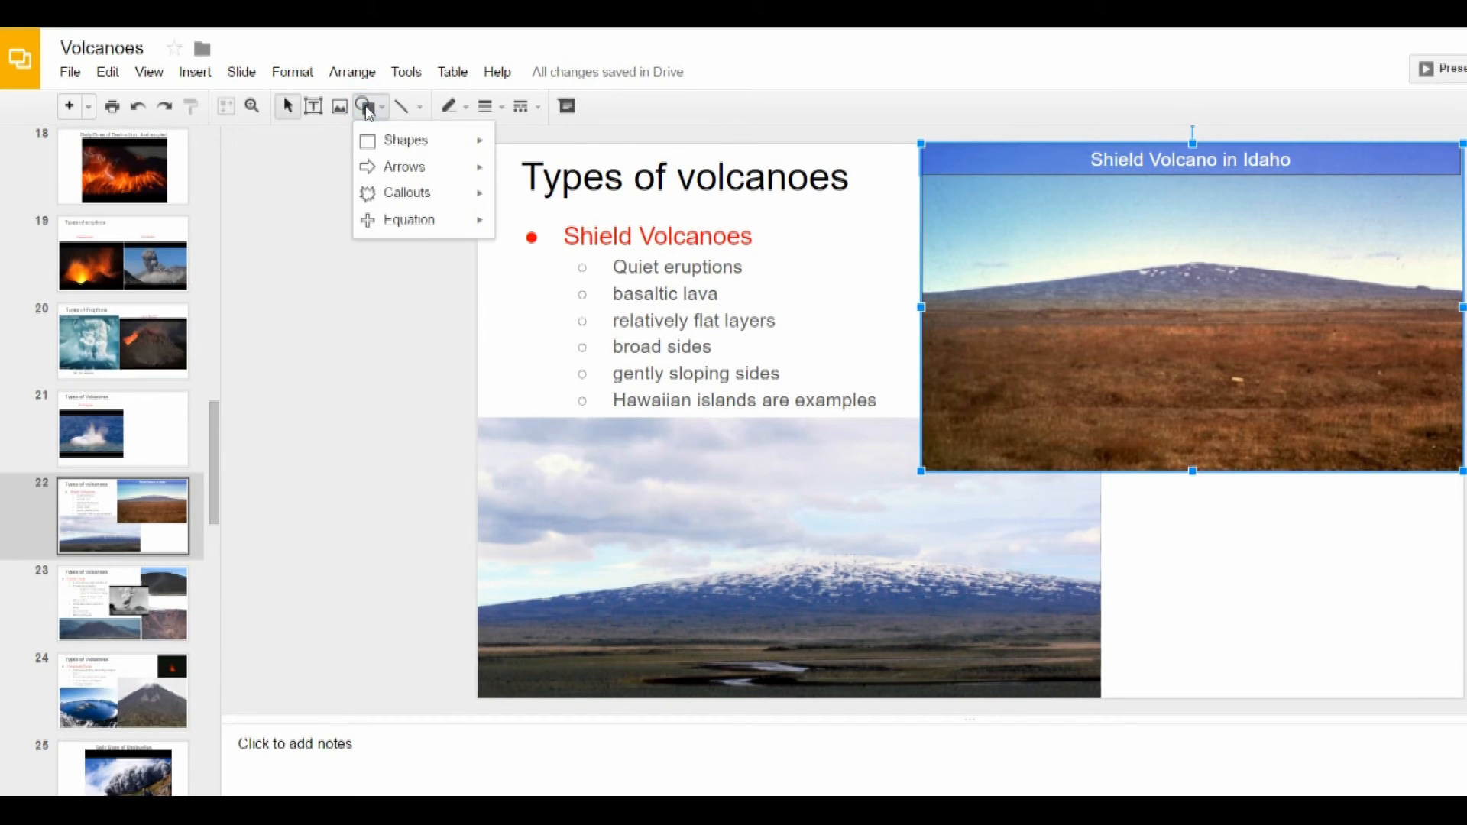
left_click(405, 139)
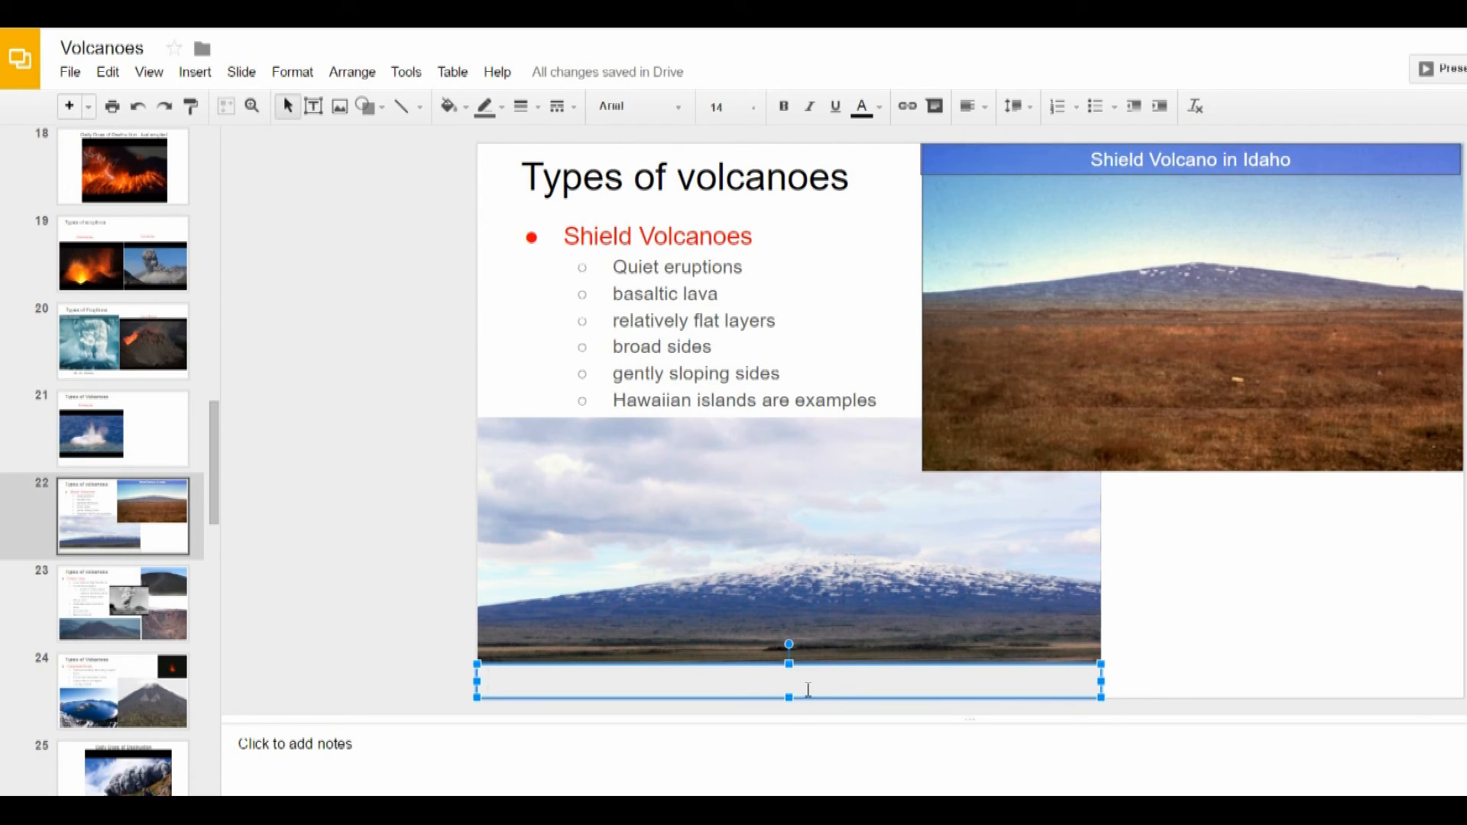
type("Shield Volcano")
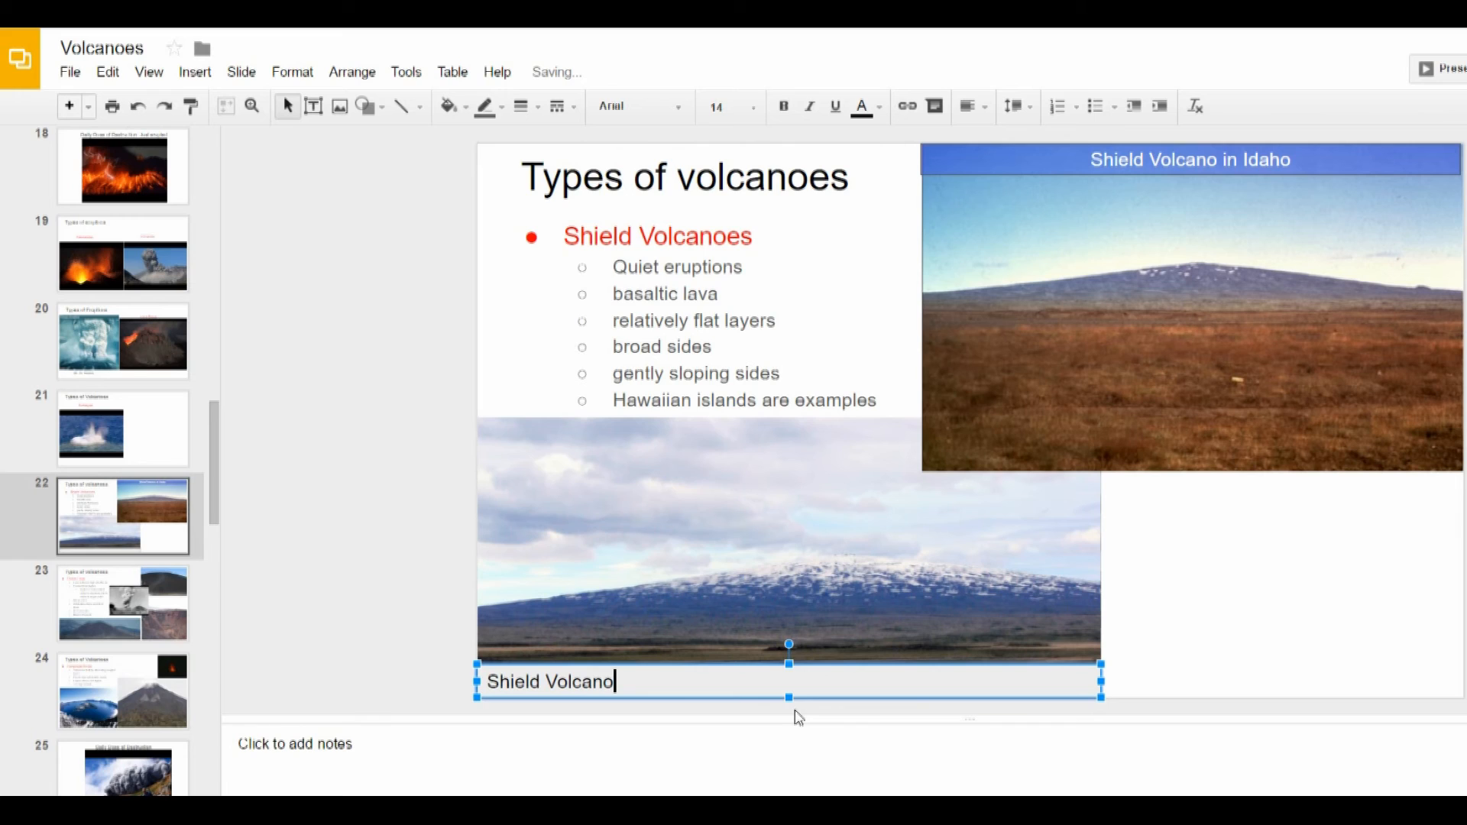
type("in")
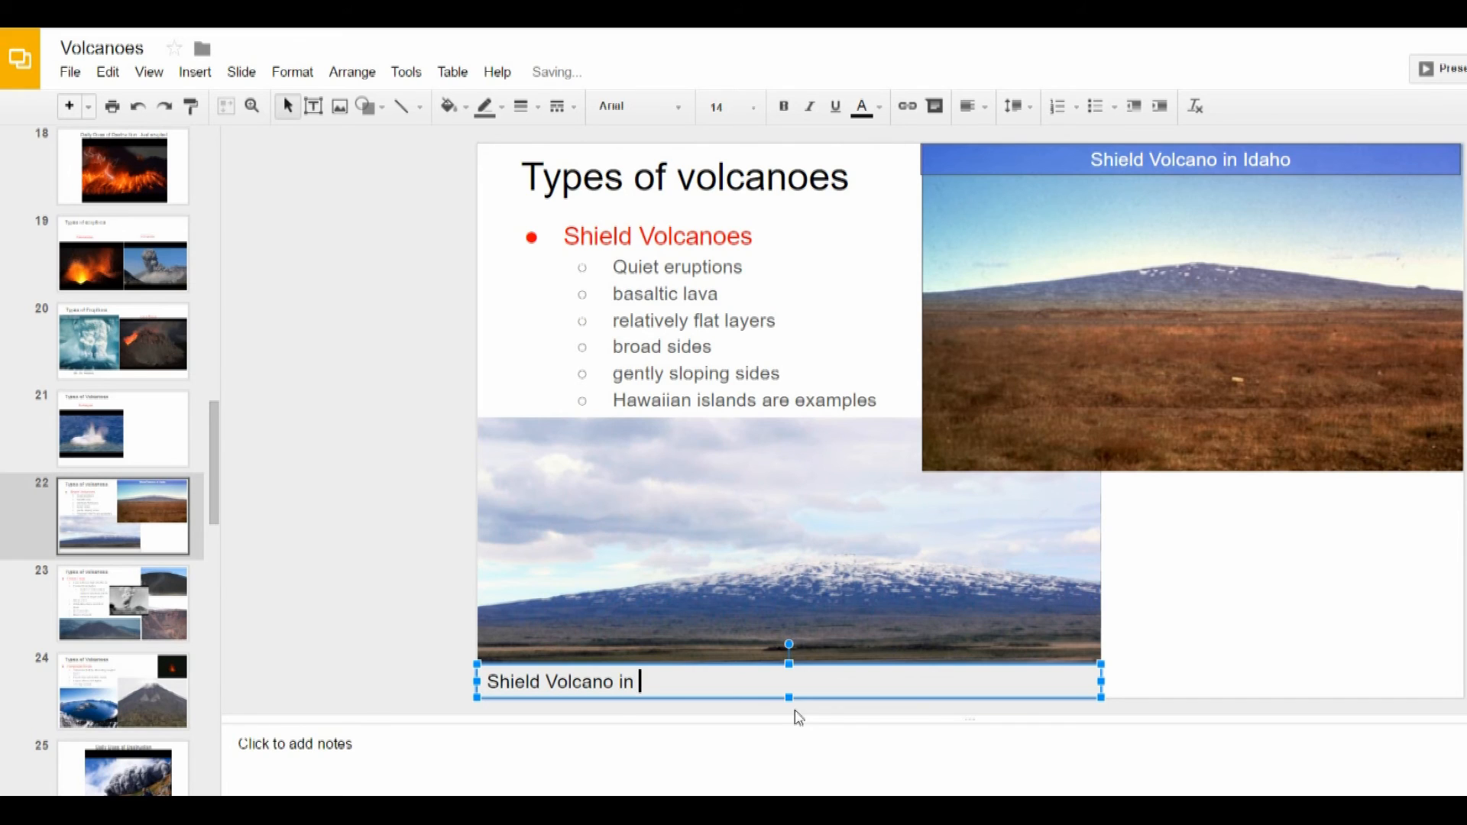
type("Hawaii")
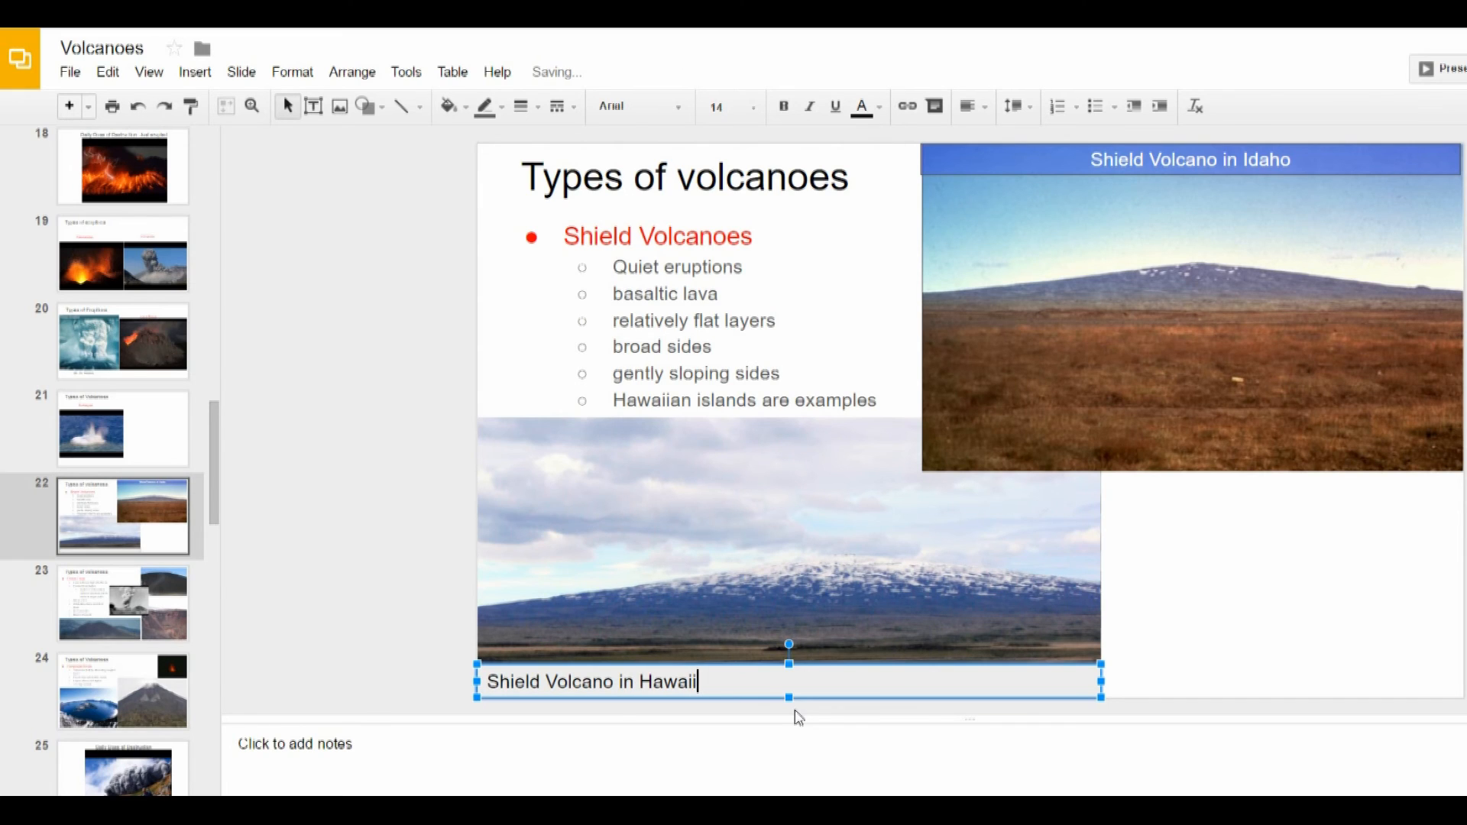
left_click(973, 107)
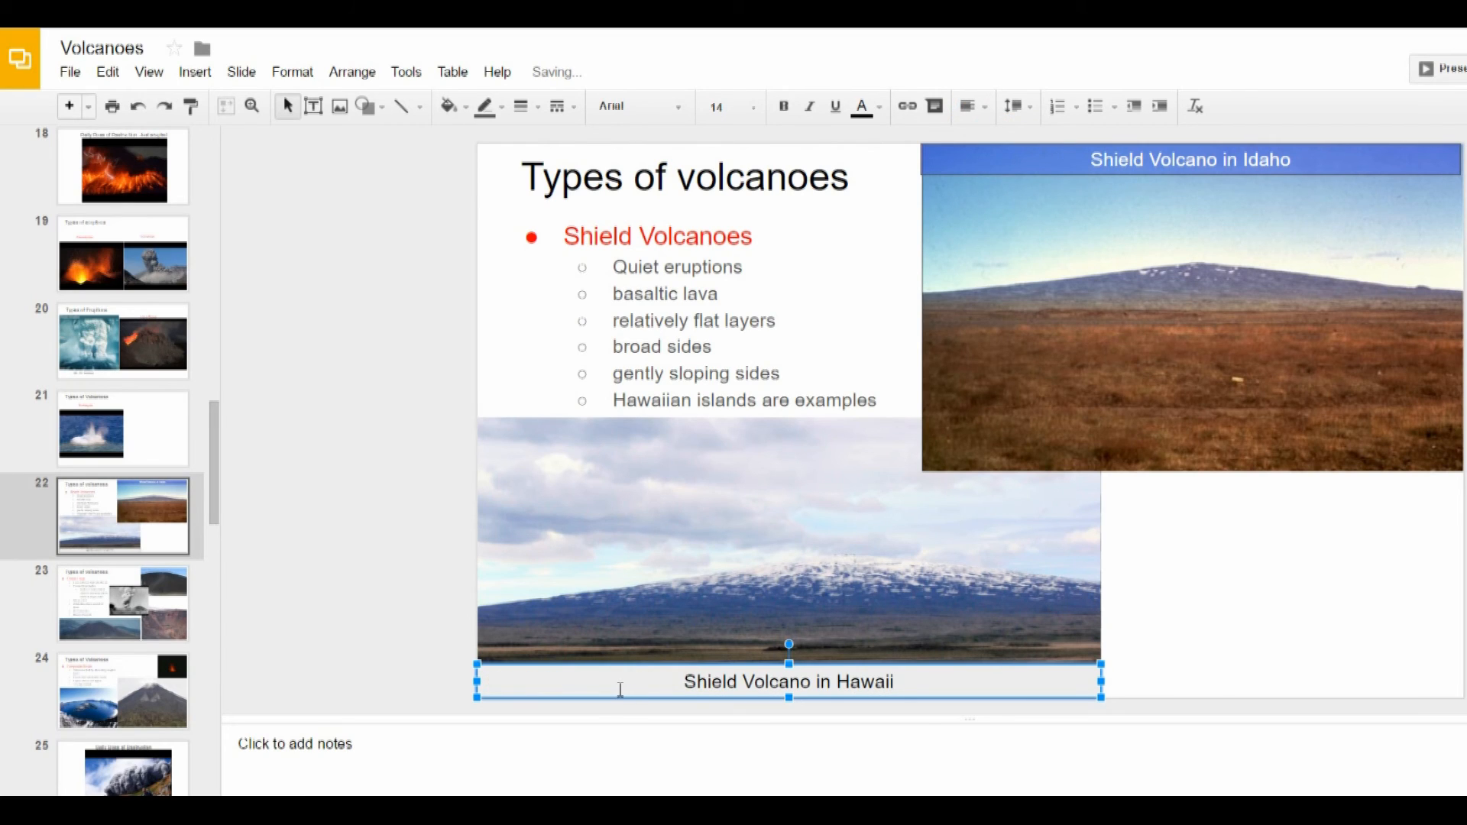
mouse_move(339, 107)
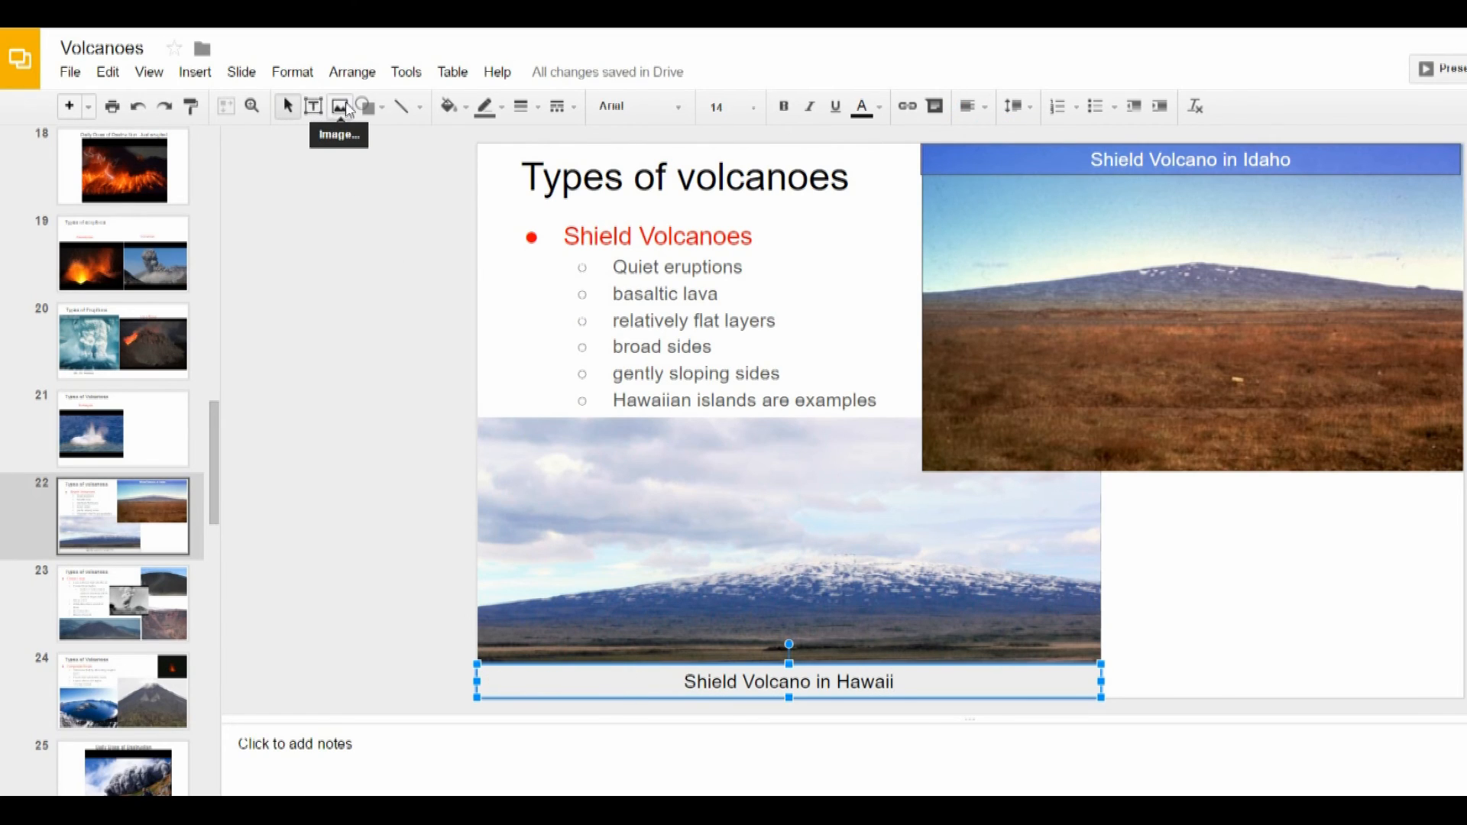
Fill the Hawaii caption rectangle with the custom blue and set its text to white.
left_click(448, 107)
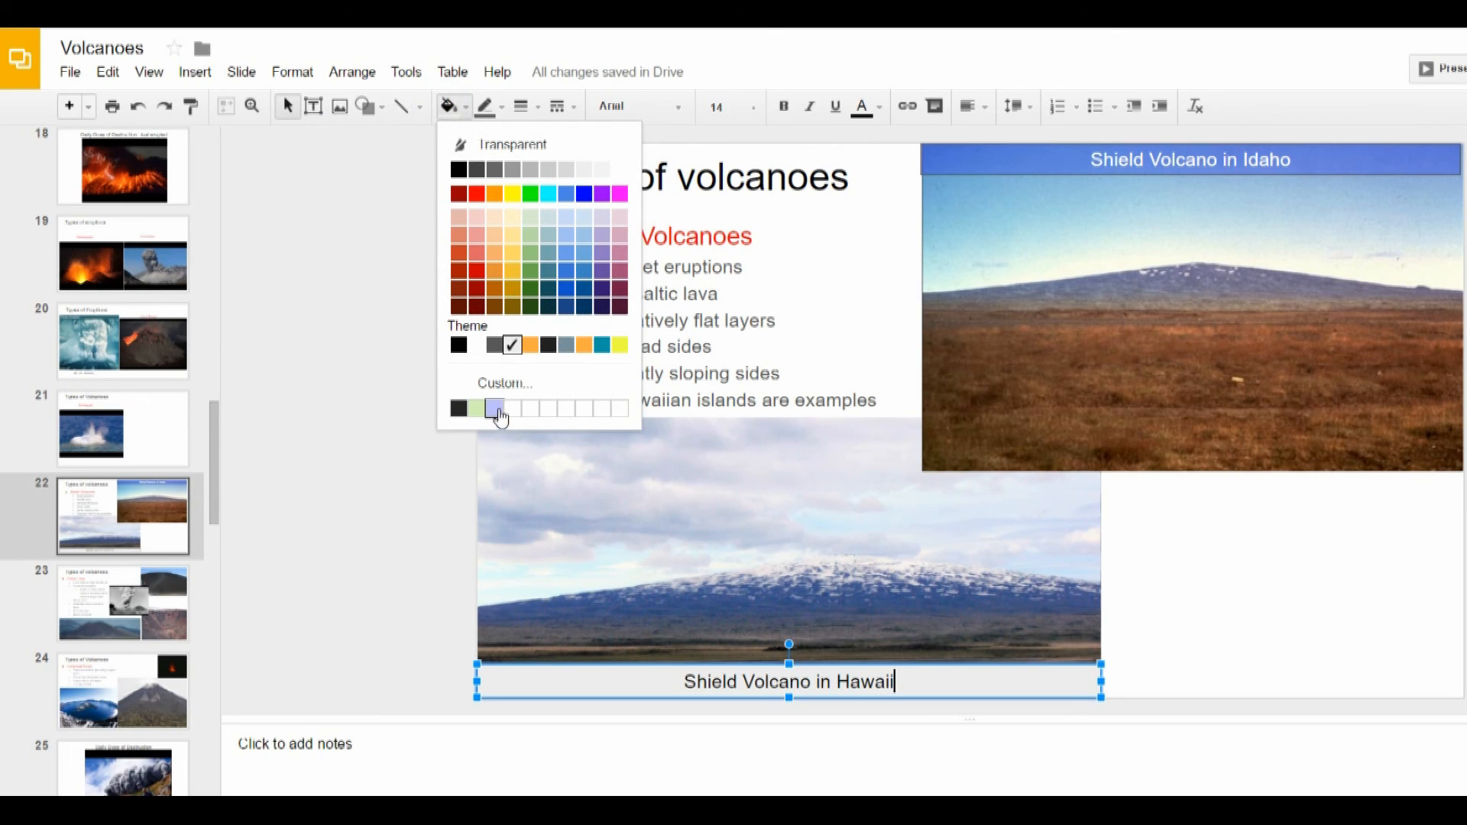
left_click(495, 406)
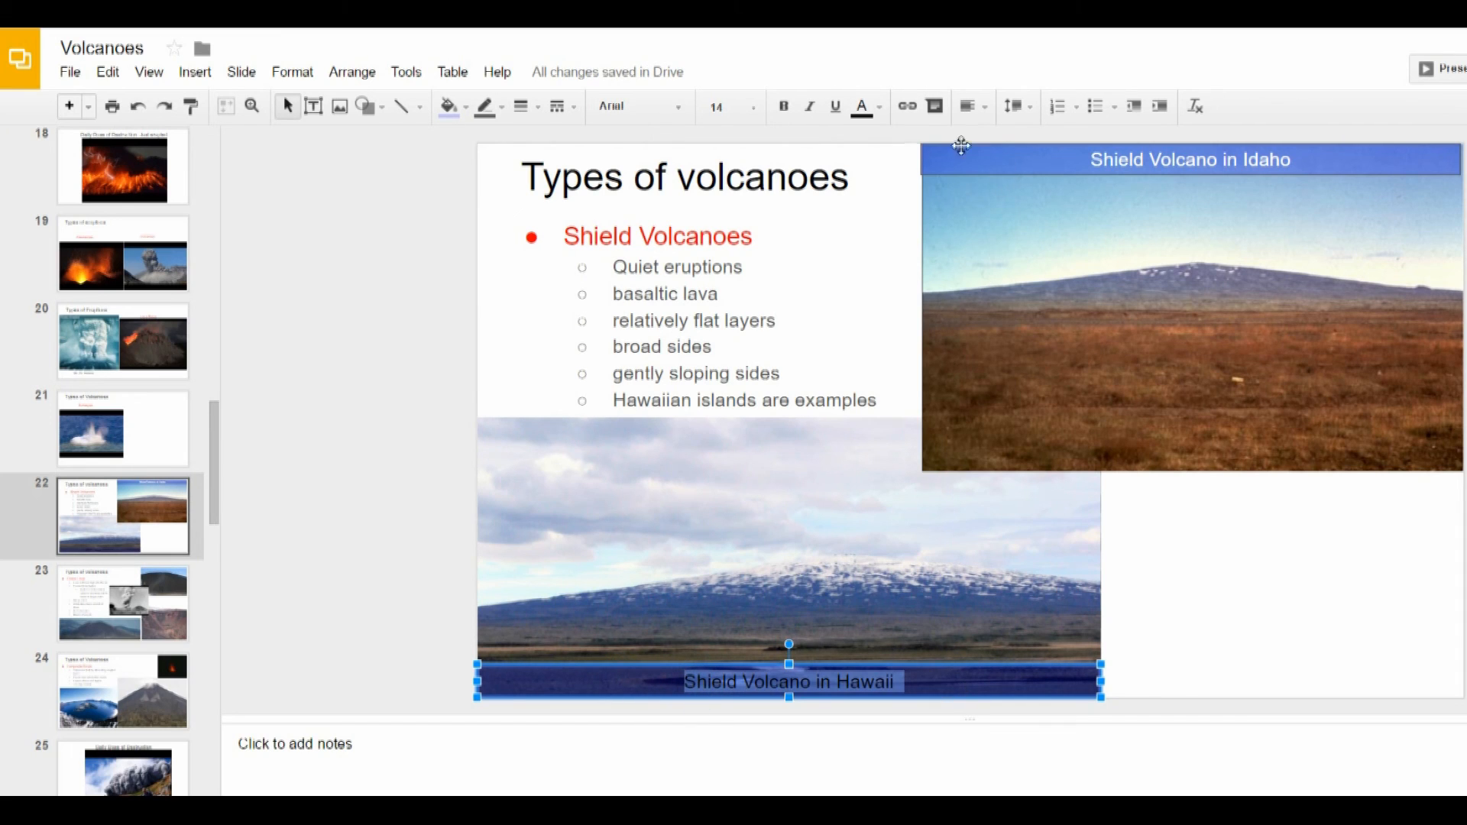
left_click(874, 107)
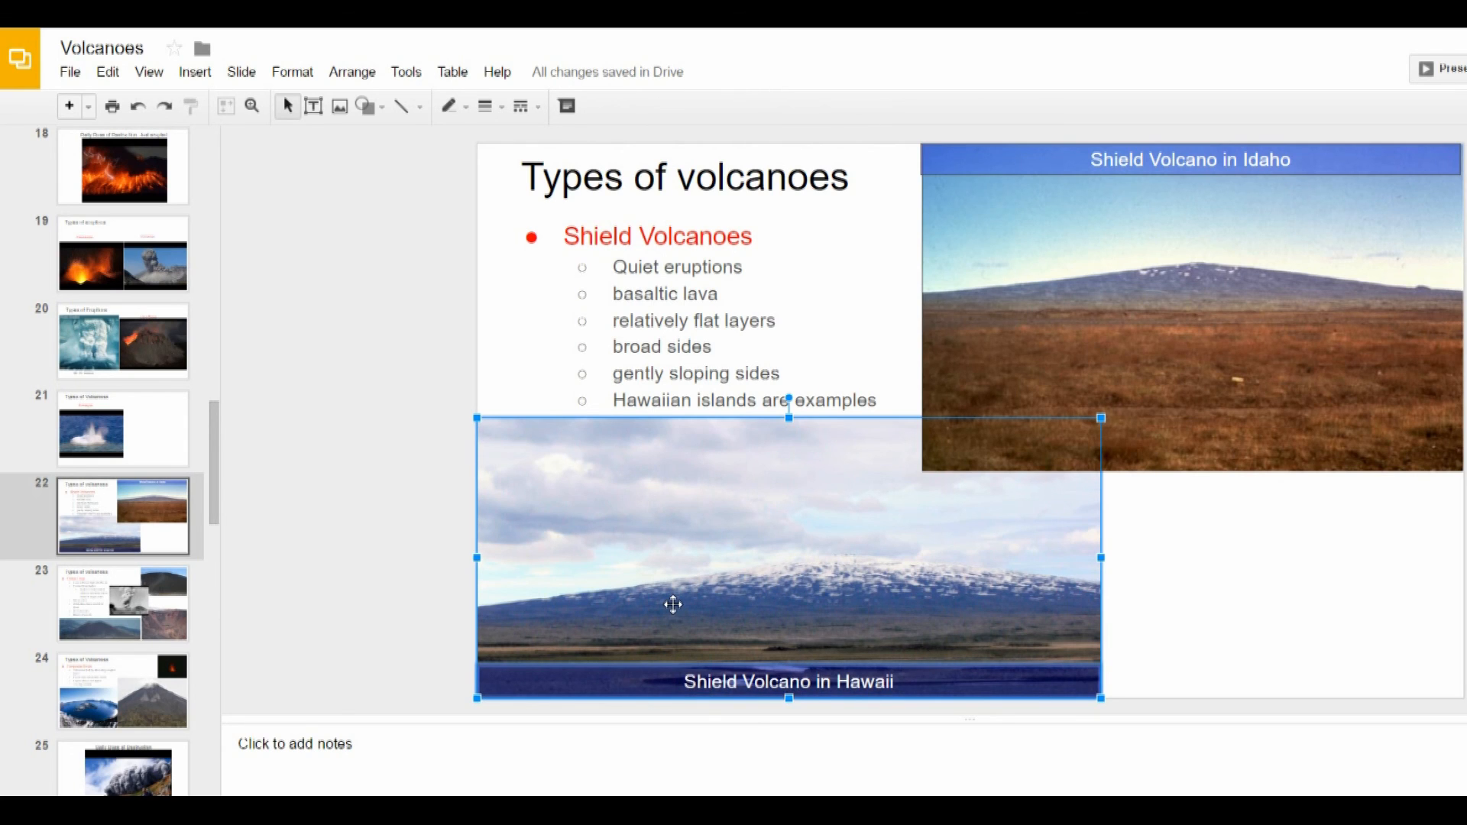
Group the Hawaii photo with its caption bar and drag the group smaller.
right_click(672, 605)
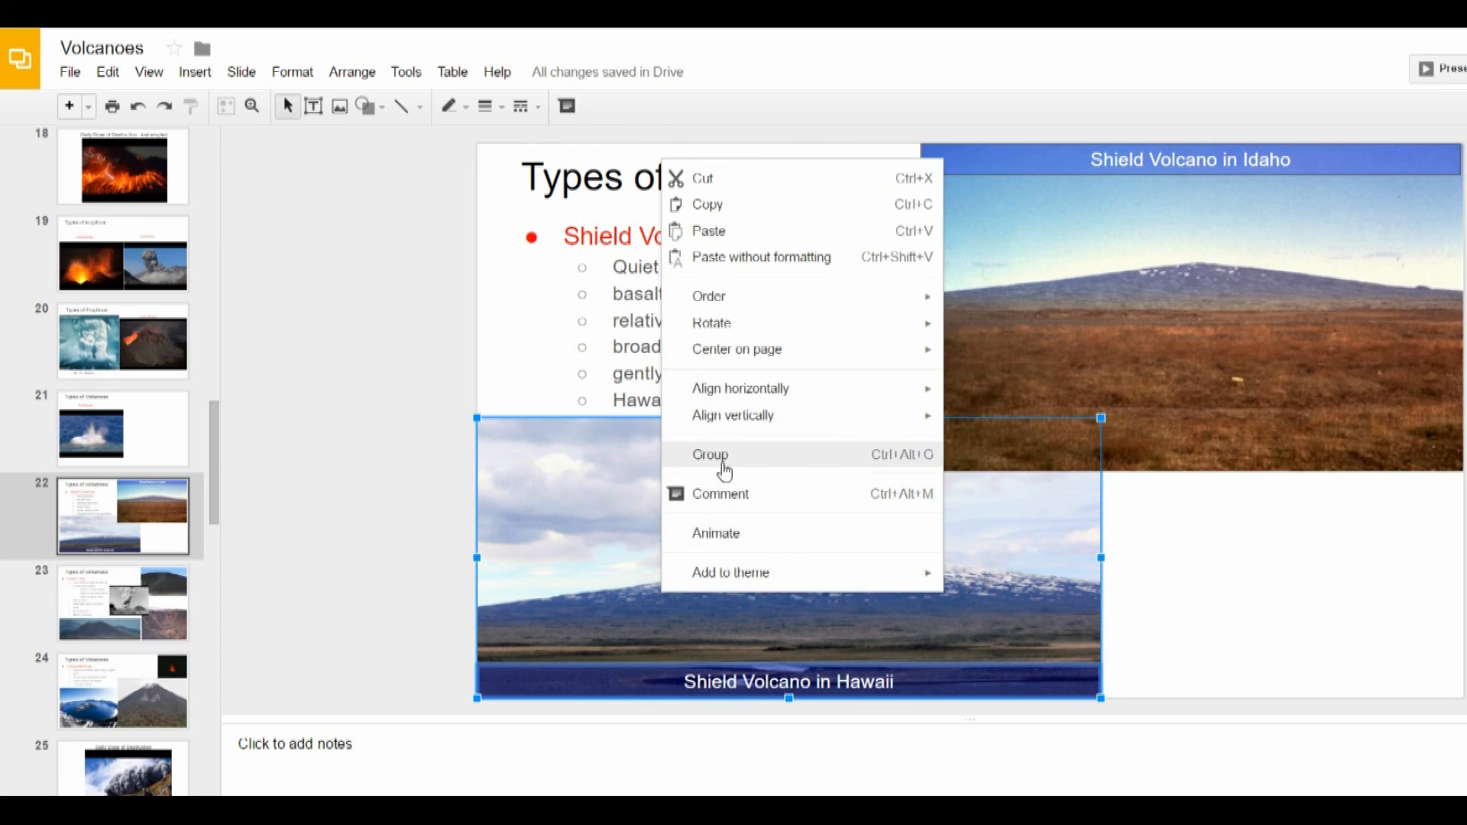
left_click(711, 456)
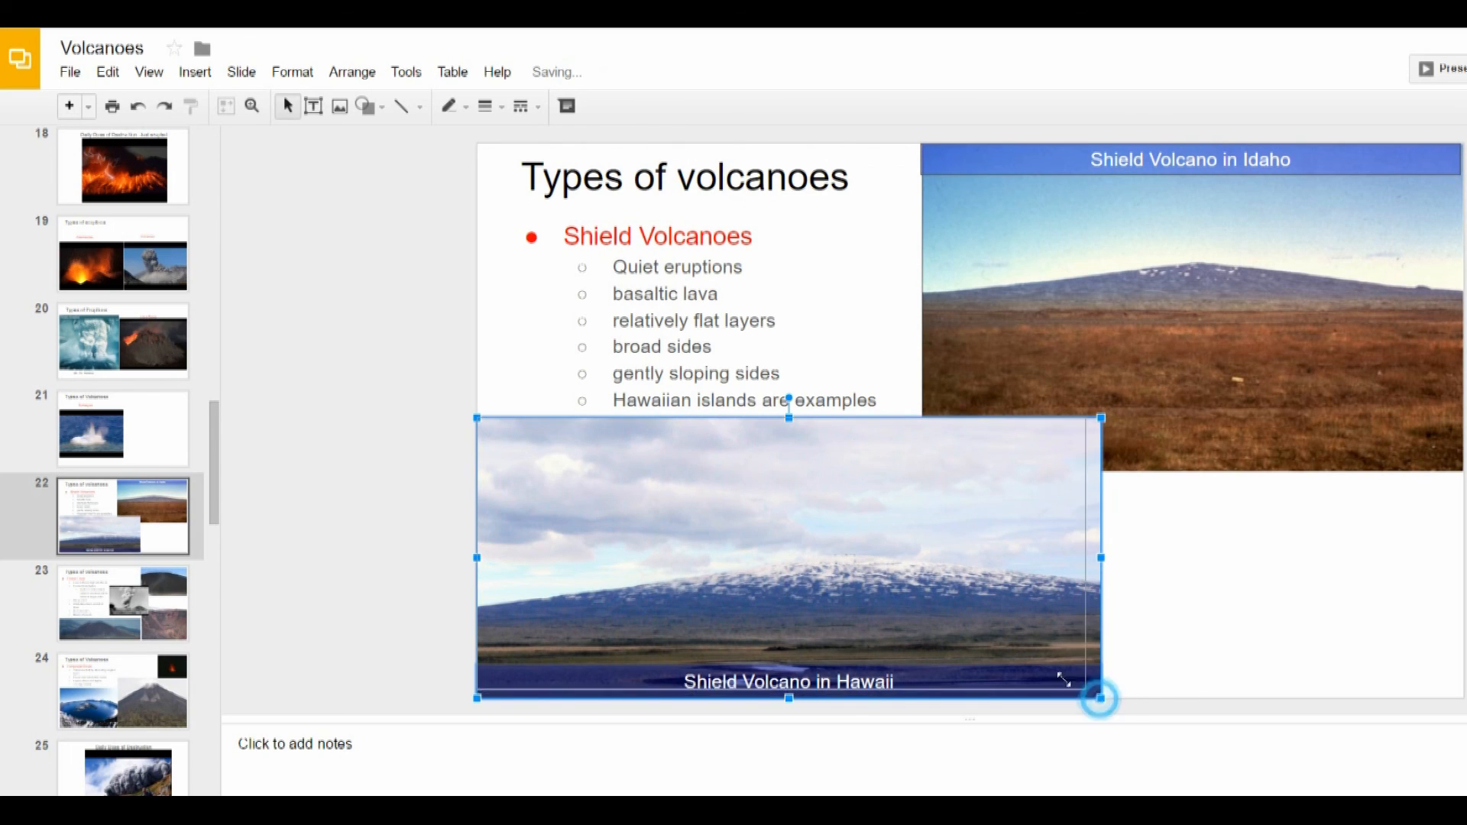
left_click_drag(1099, 699, 947, 612)
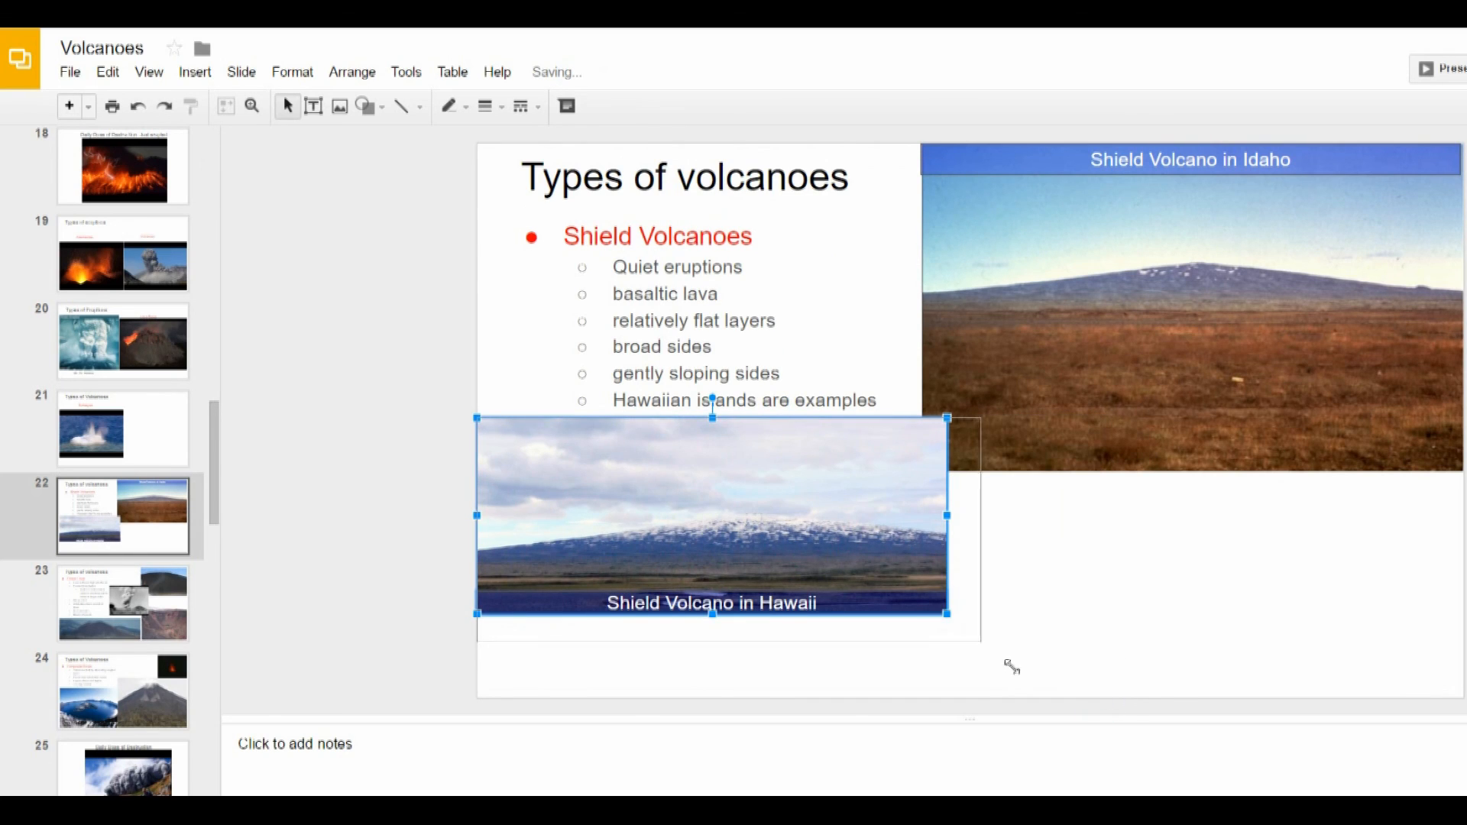